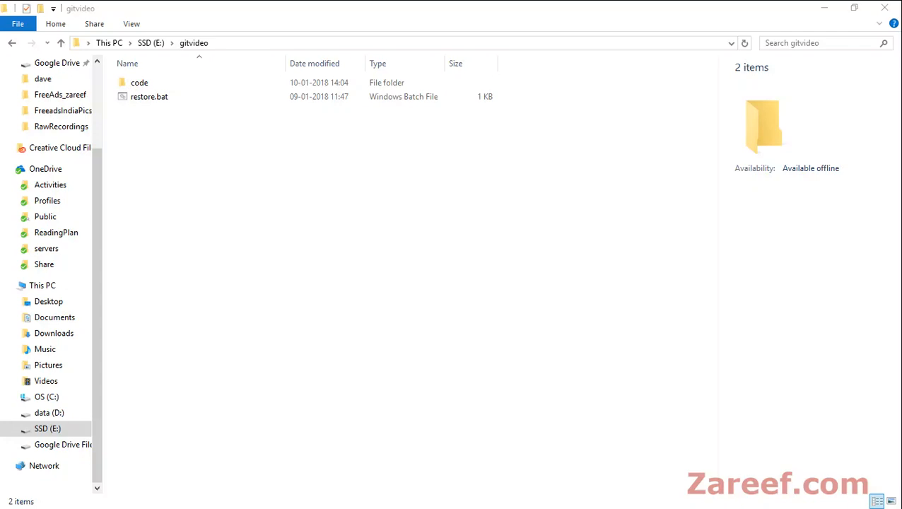
- Copy and paste the code folder within gitvideo to create 'code - Copy'
click(139, 82)
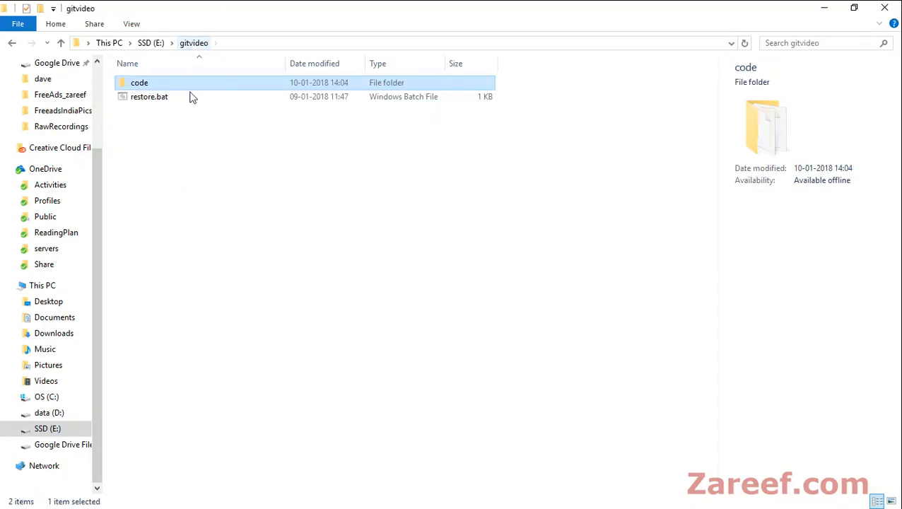
mouse_move(183, 154)
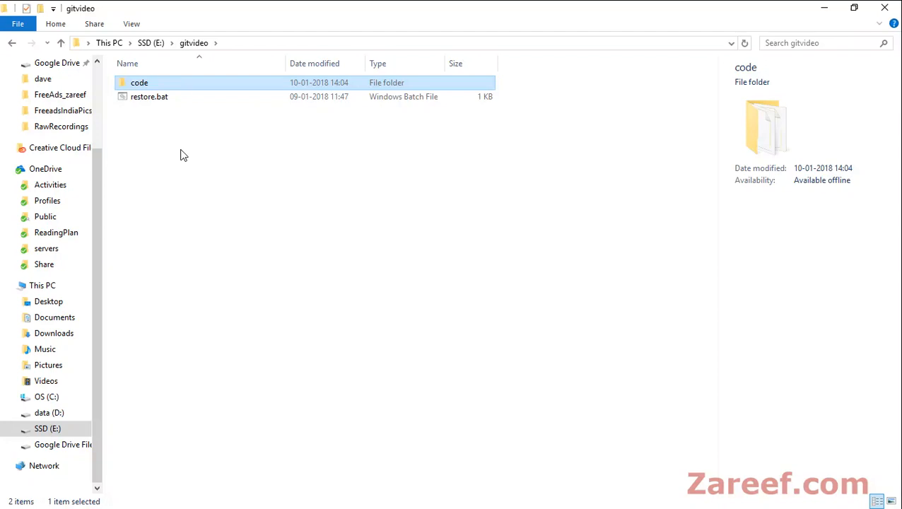
right_click(139, 83)
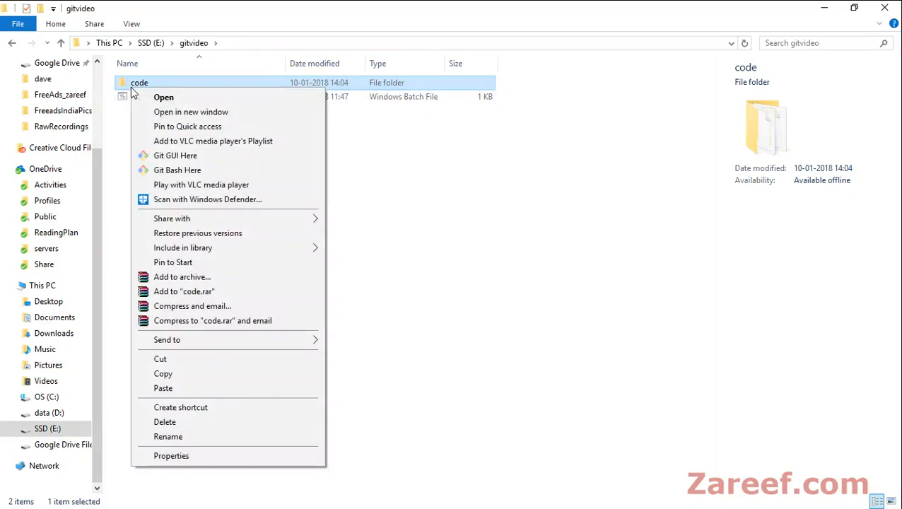
click(166, 188)
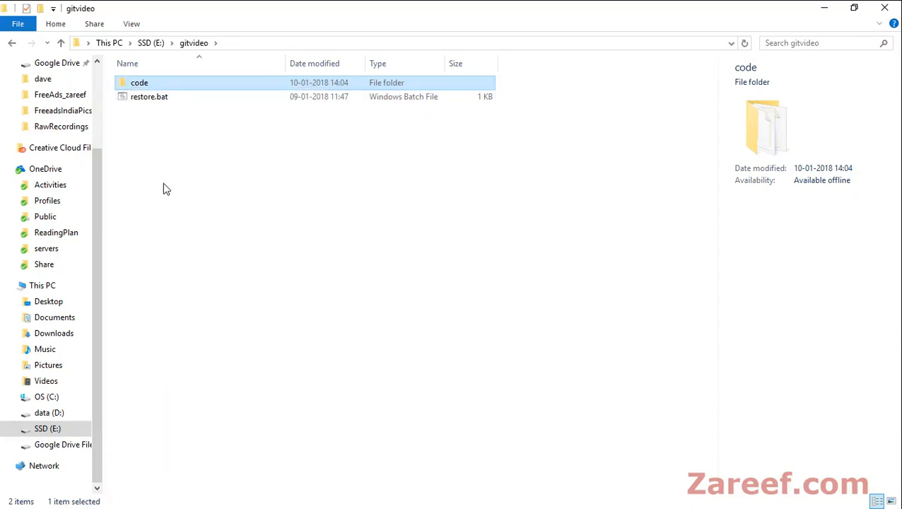
right_click(166, 188)
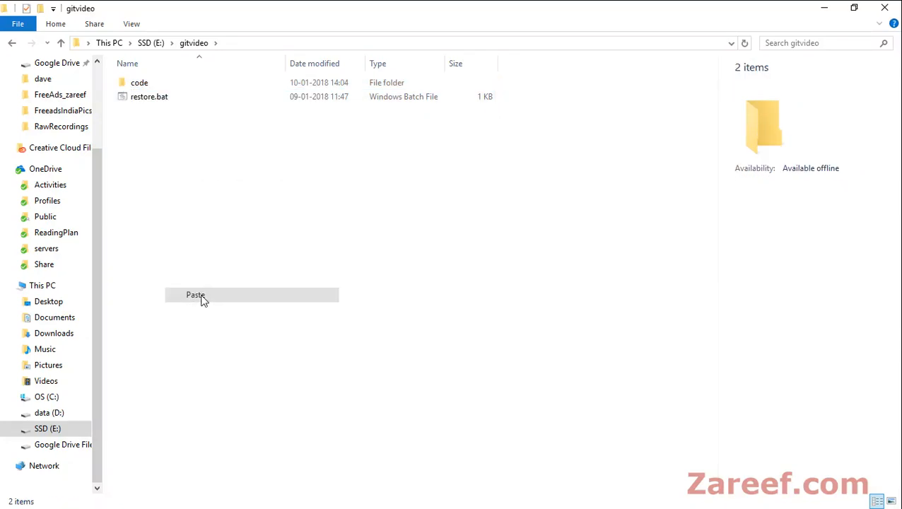
click(195, 295)
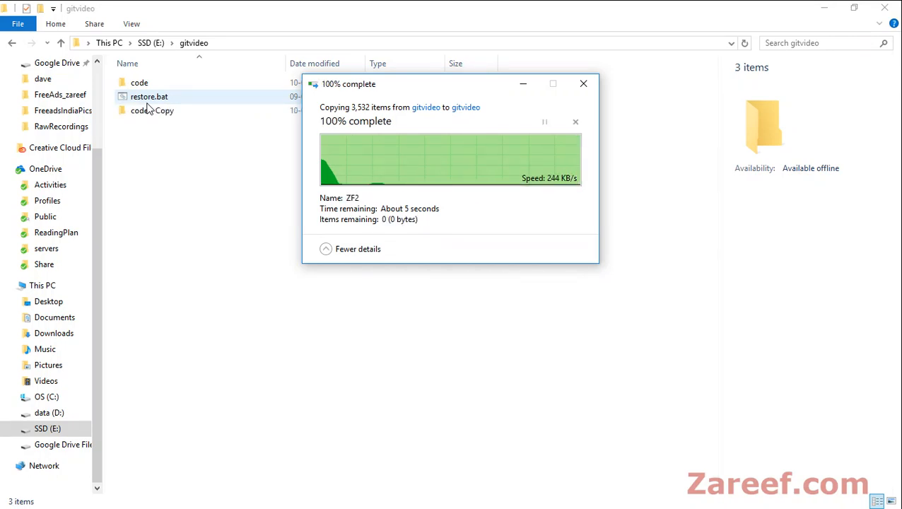
- Rename 'code - Copy' to code_backup
right_click(151, 96)
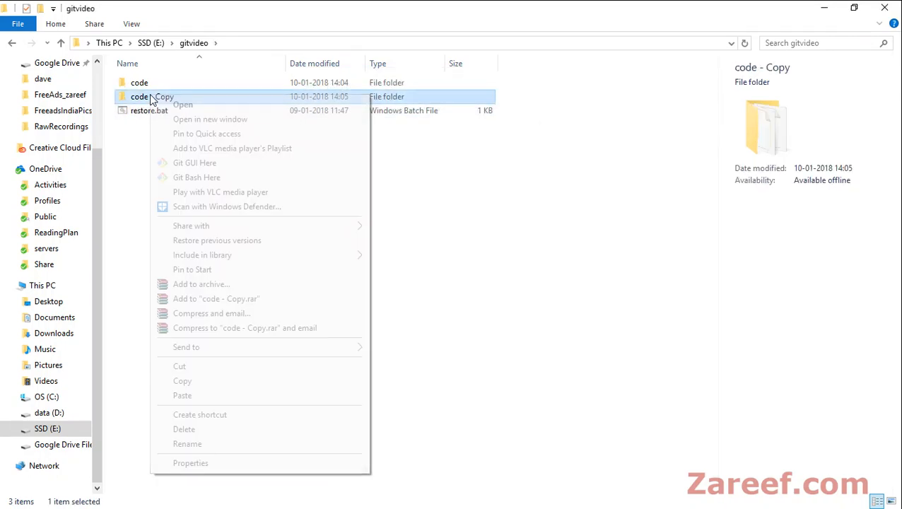
click(187, 443)
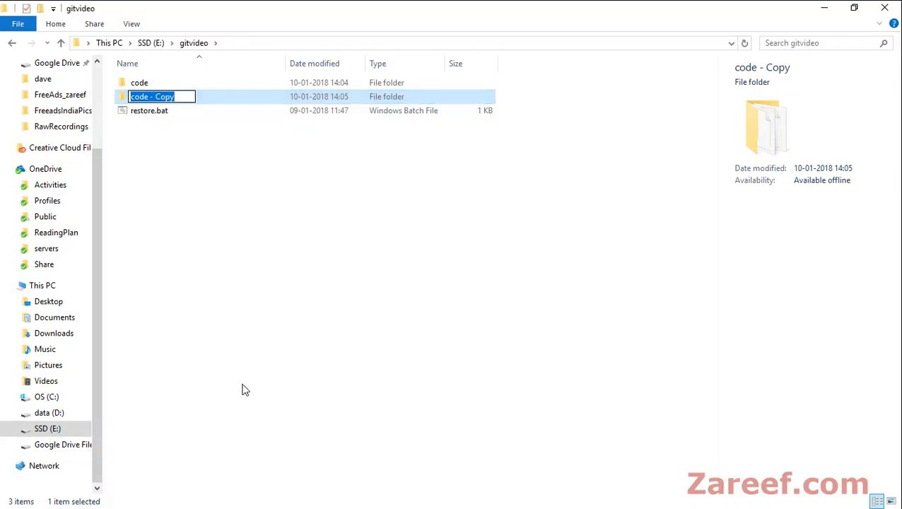
text(code)
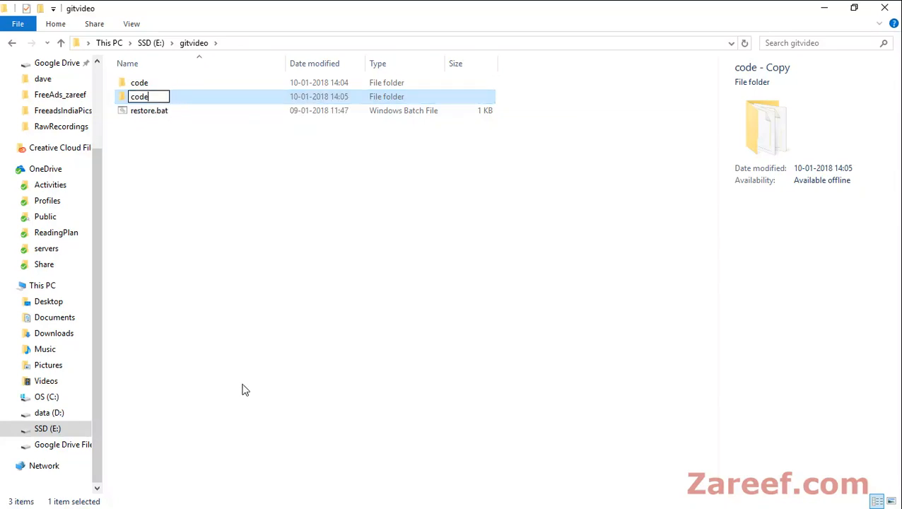
text(_backup)
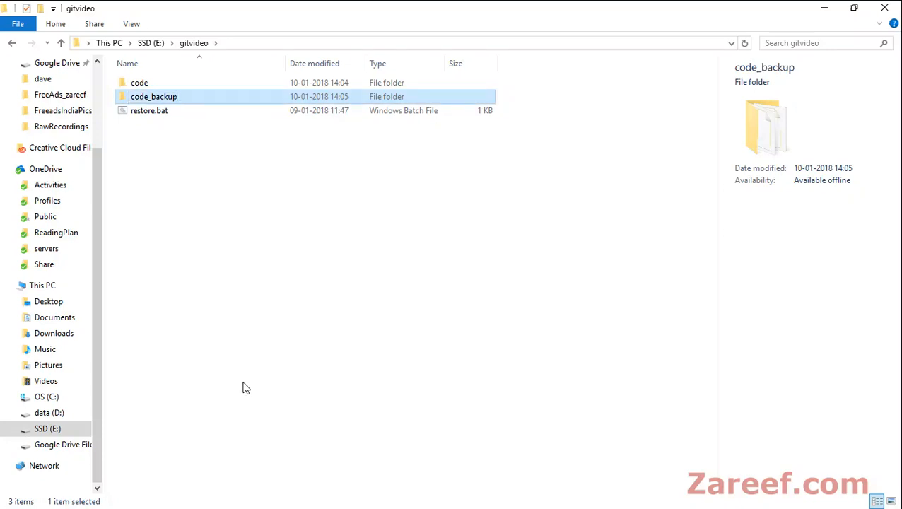
- Create a new empty folder named codebase in gitvideo
right_click(246, 387)
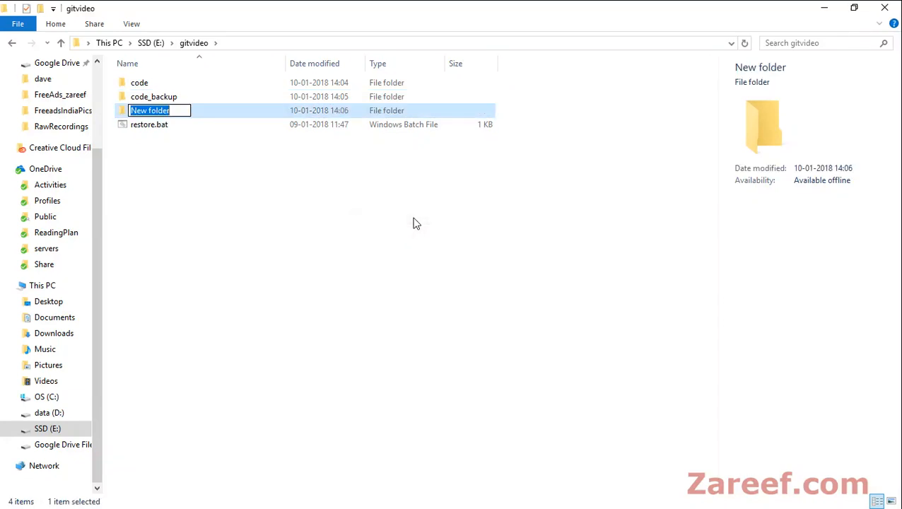
text(codeb)
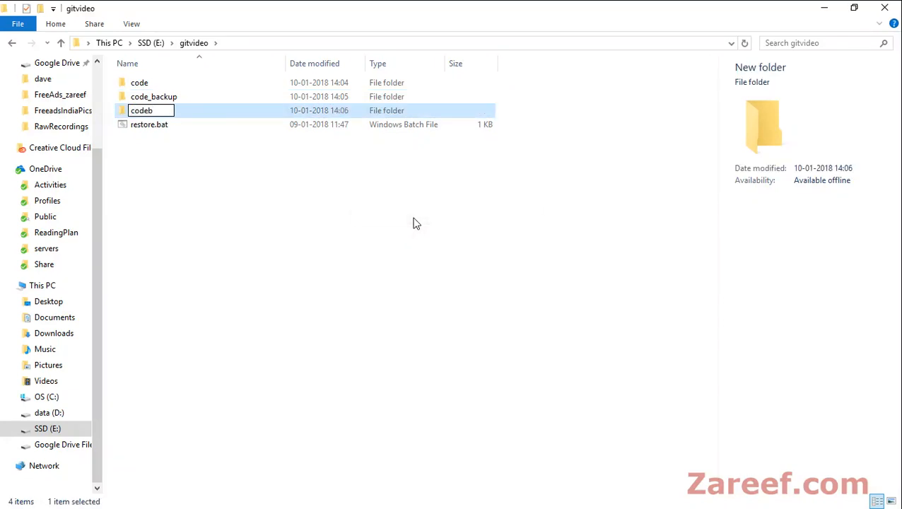
text(ase)
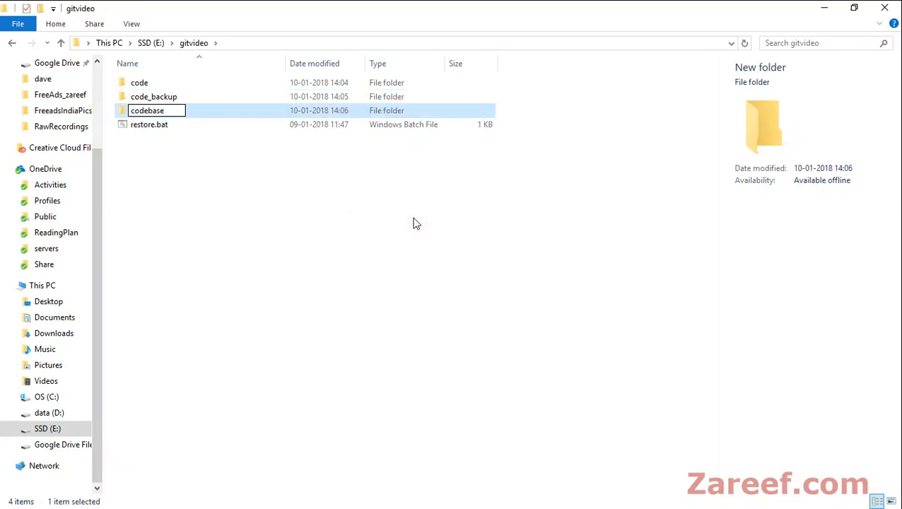
key(Enter)
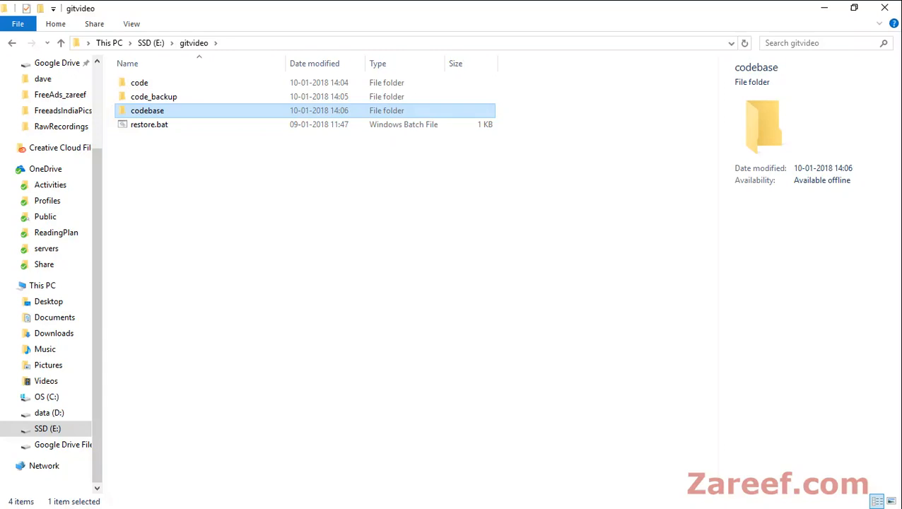
mouse_move(401, 282)
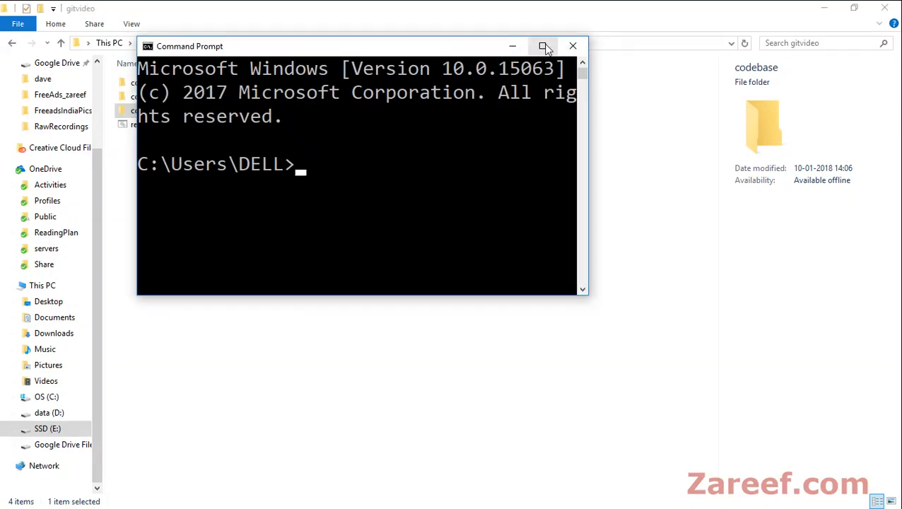
- Go to E:\gitvideo\code, run git init and git status, then stage everything with git add
click(544, 46)
text(cd)
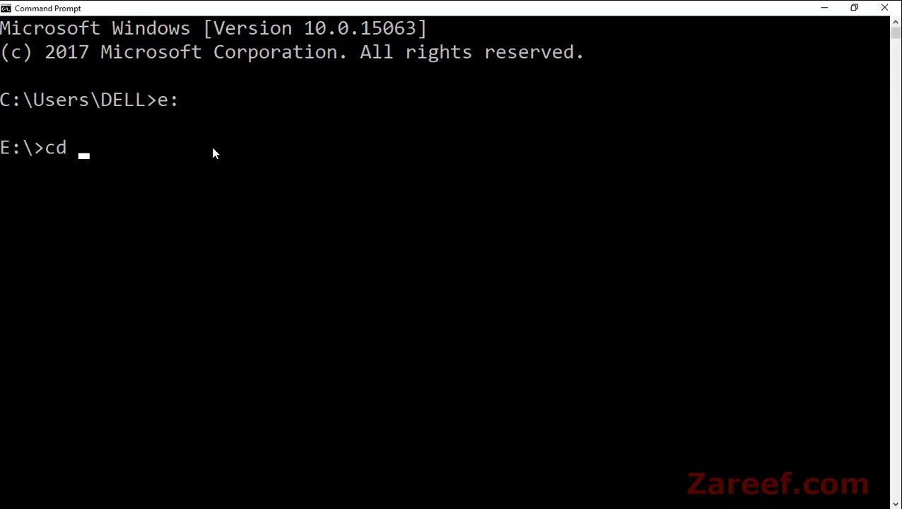
text(gitvideo)
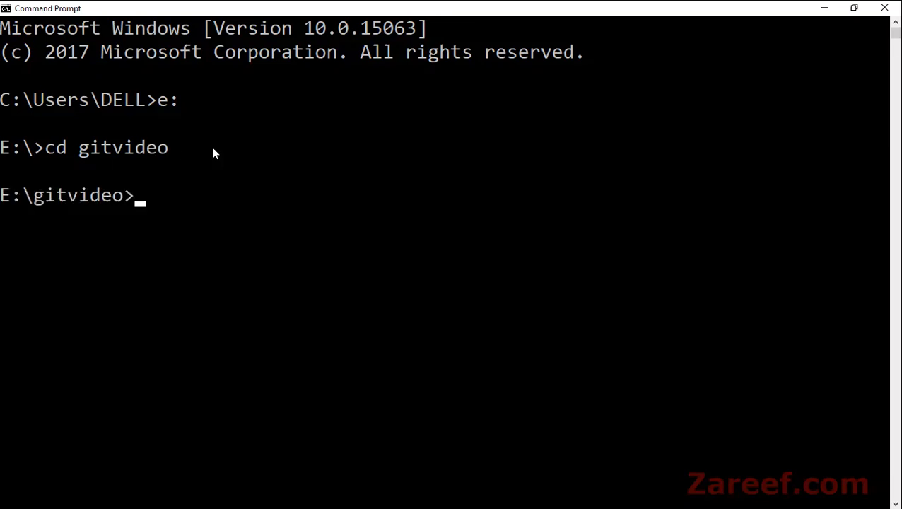
text(dir)
text(cd code)
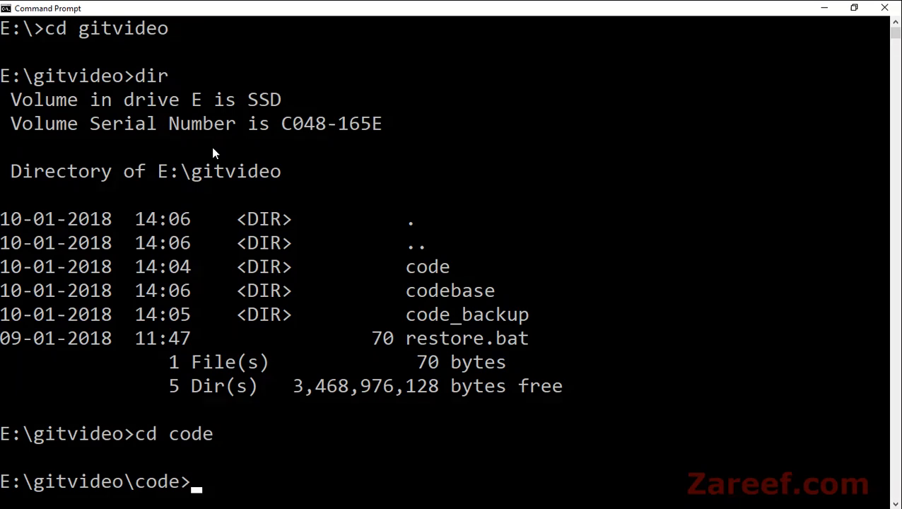
text(dir)
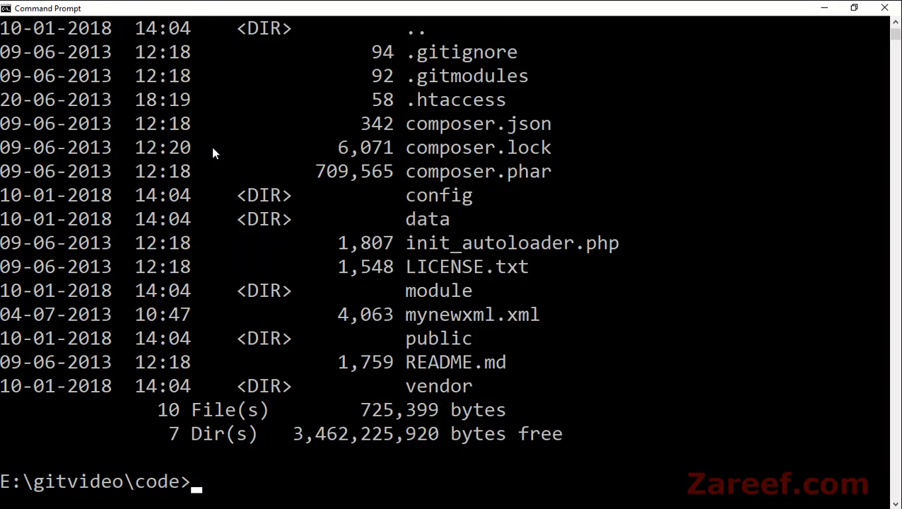
text(gi)
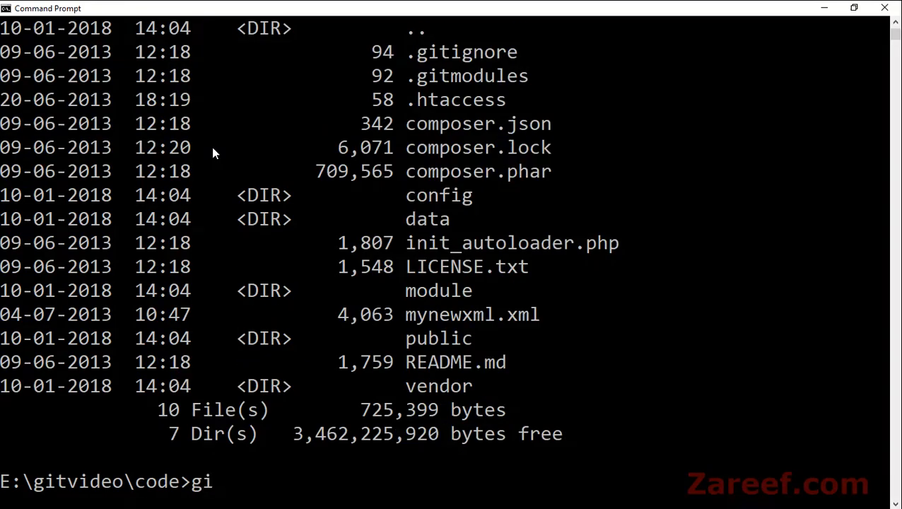
key(Enter)
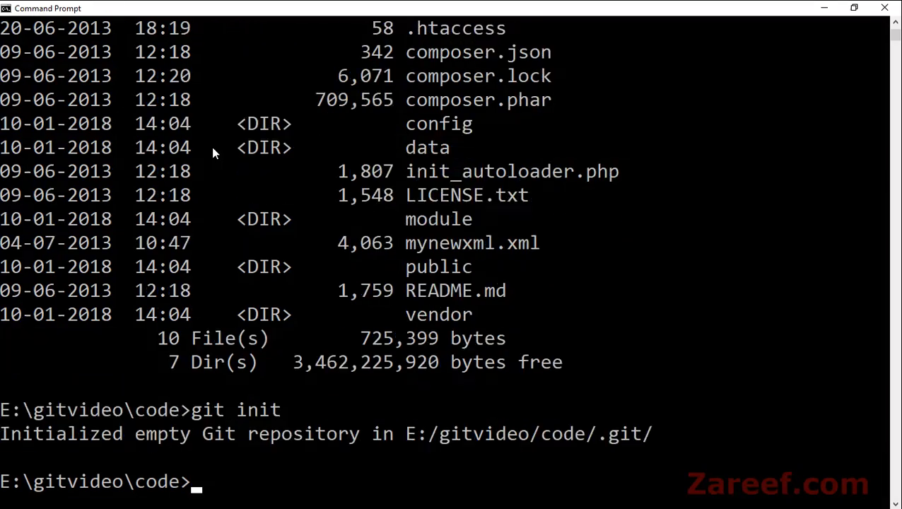
text(git)
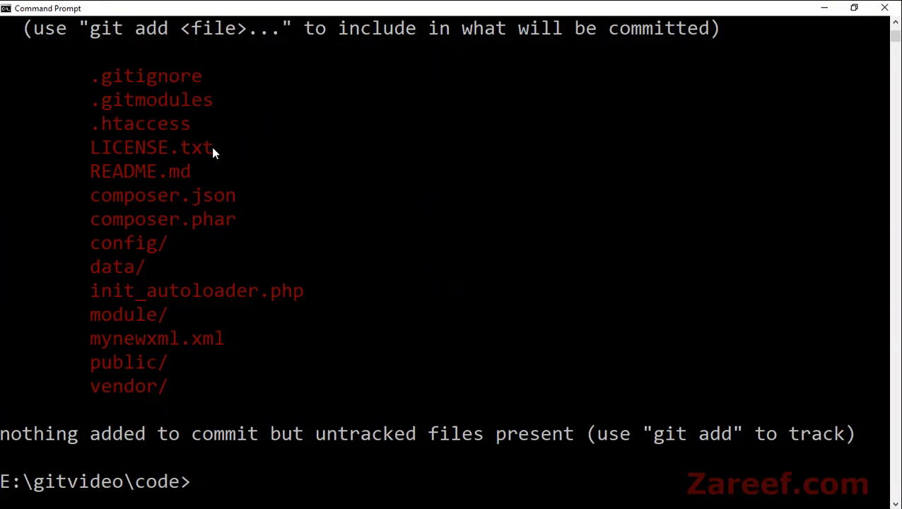
text(gi)
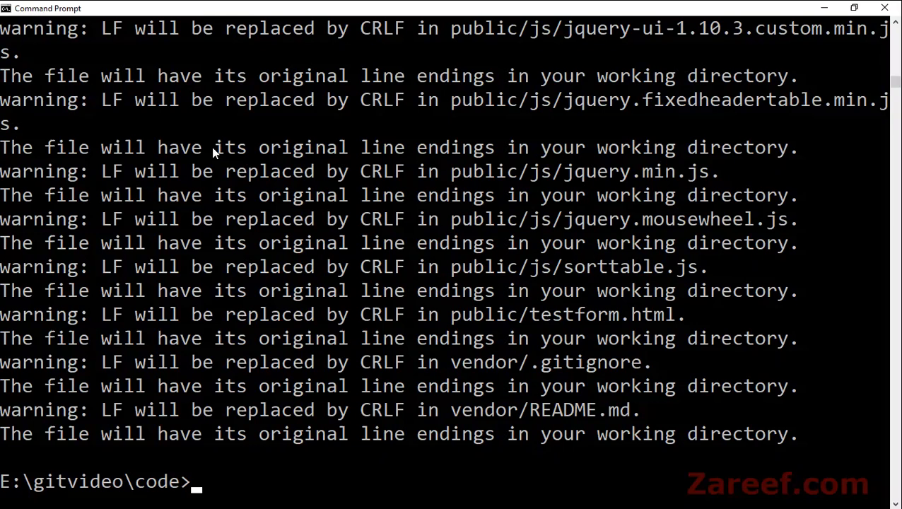
- Commit all files with git commit -am "First commit" and confirm with git status
text(git)
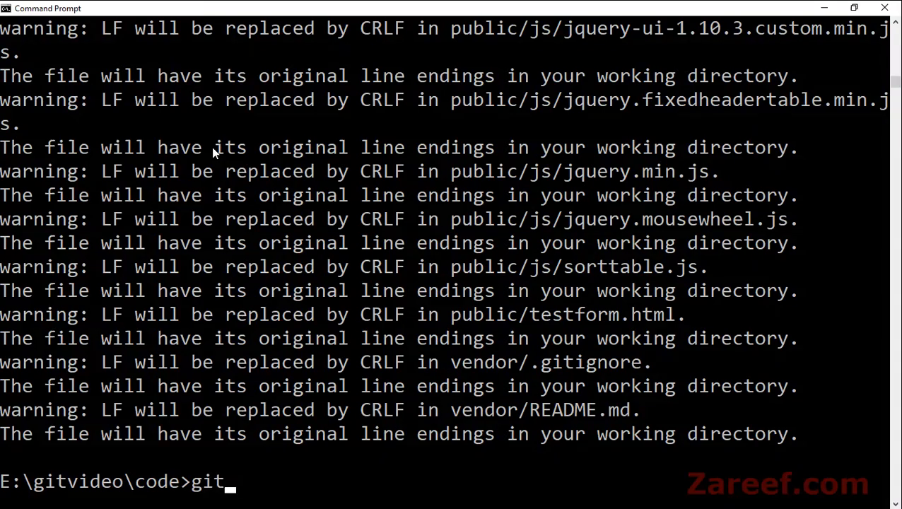
text(commit -)
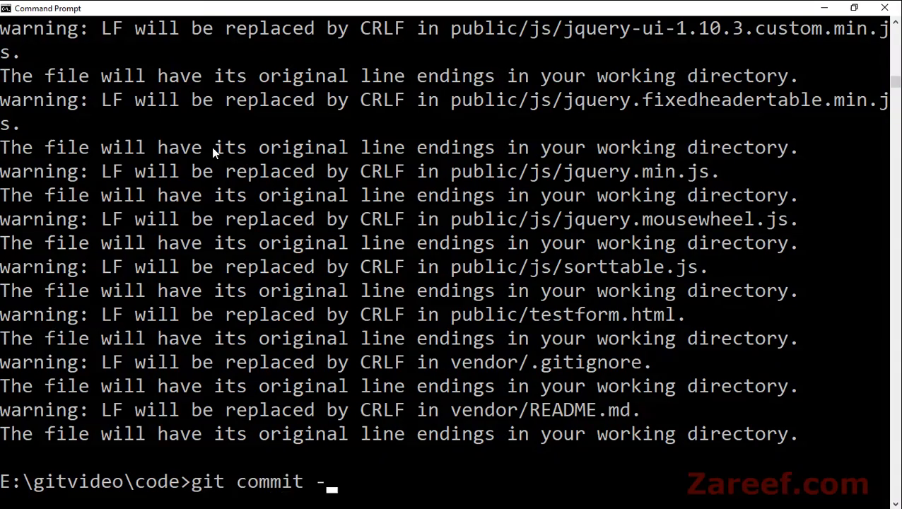
text(am "")
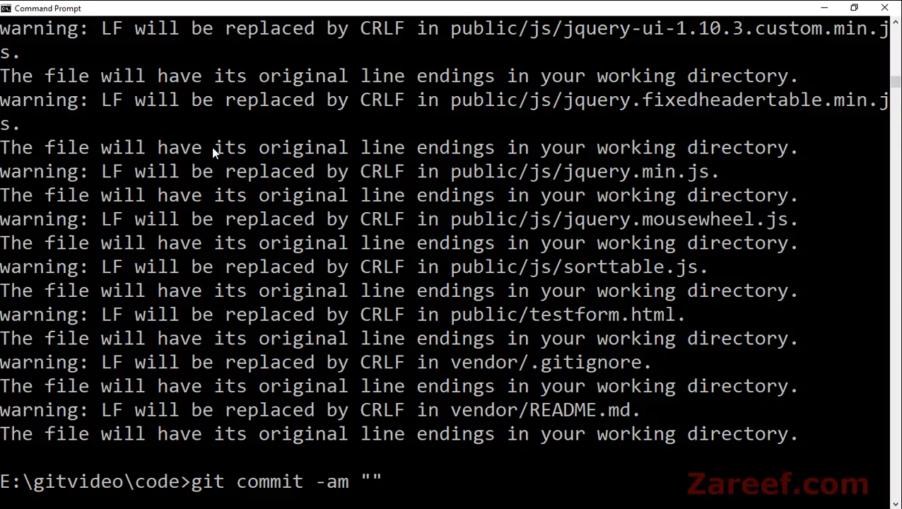
text(First co)
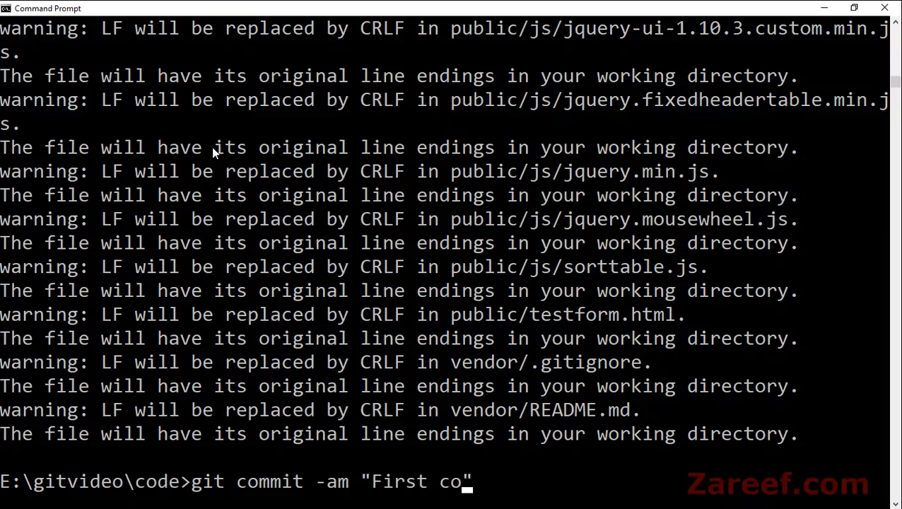
text(mmit)
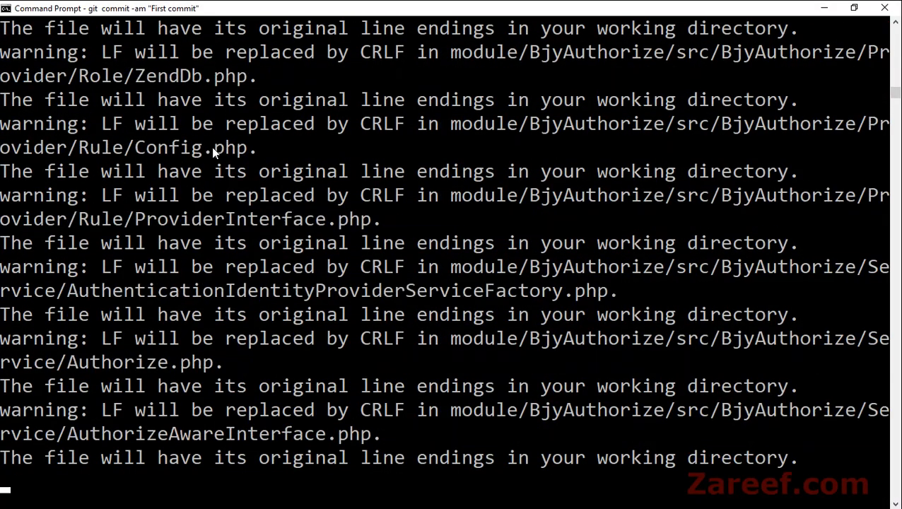
scroll(down, 3)
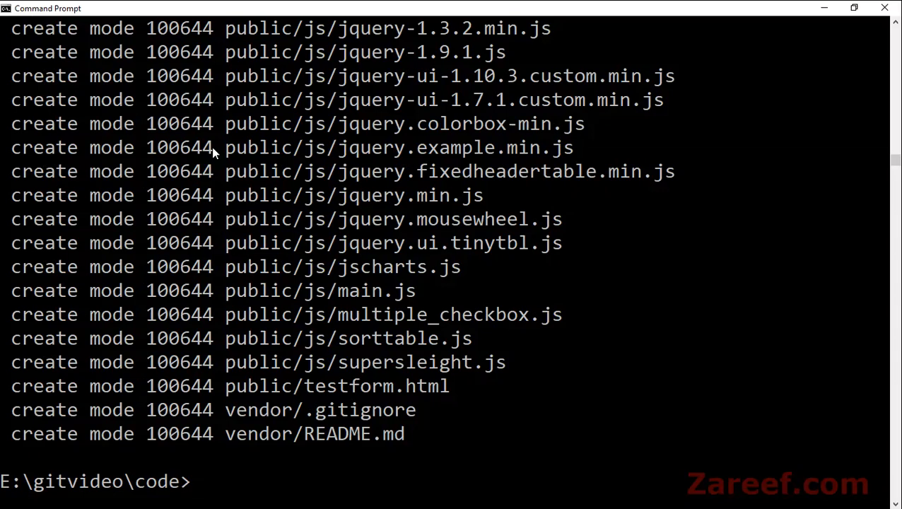
text(git sat)
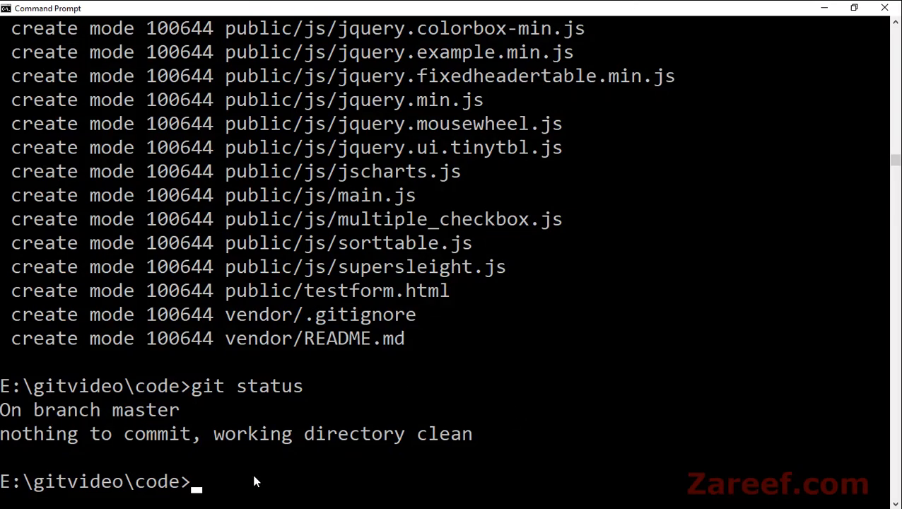
- Initialise codebase with git init, check git status, and return to gitvideo
text(cd ..)
text(git init)
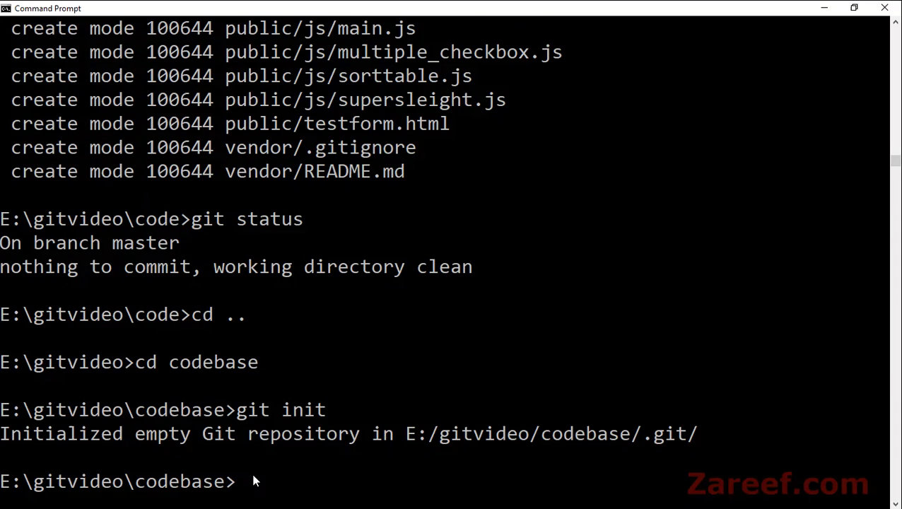
text(git sa)
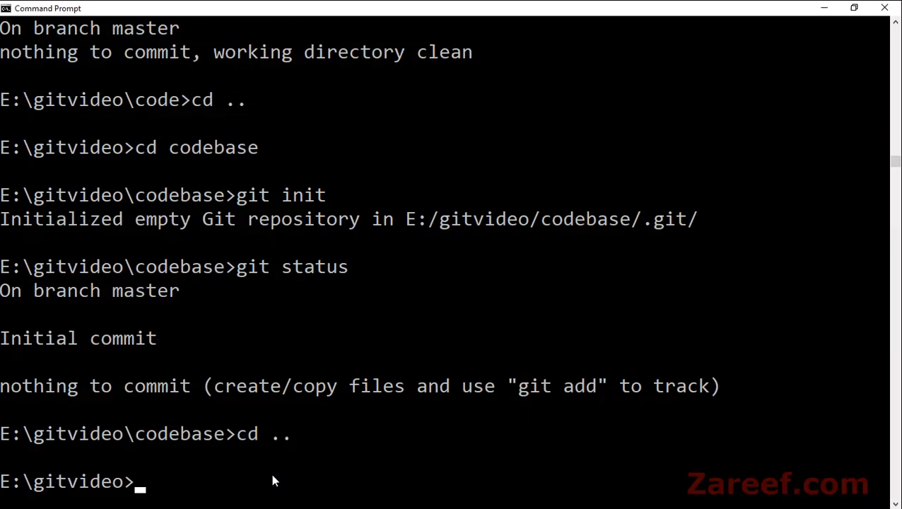
- In the code repo, add E:/gitvideo/codebase as the origin remote
text(cd code)
text(git)
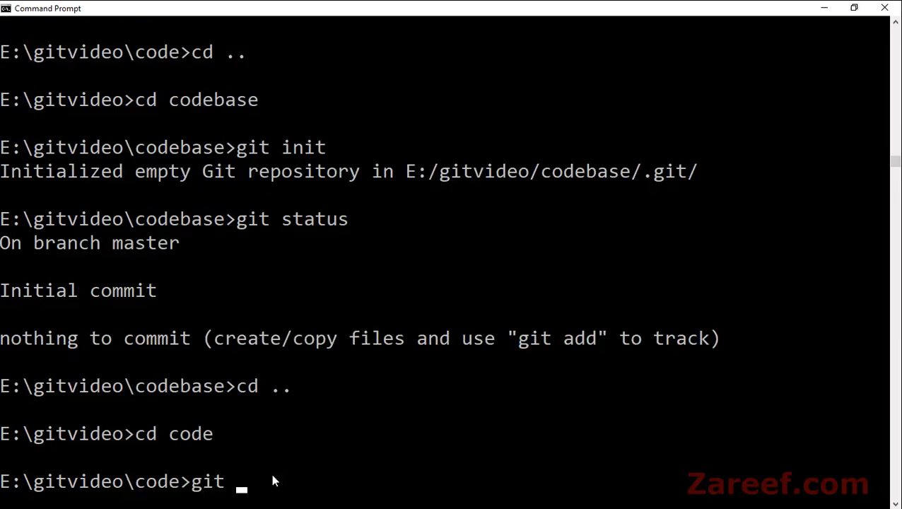
text(remote)
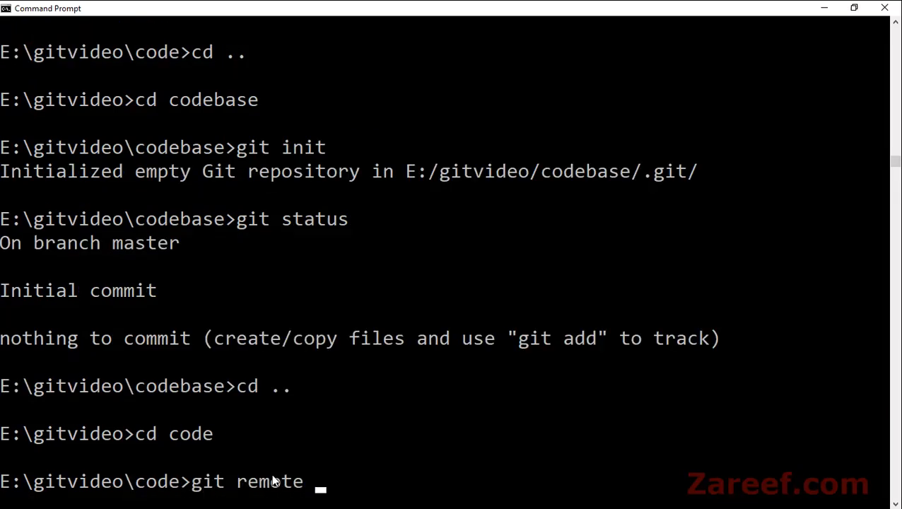
text(add origin)
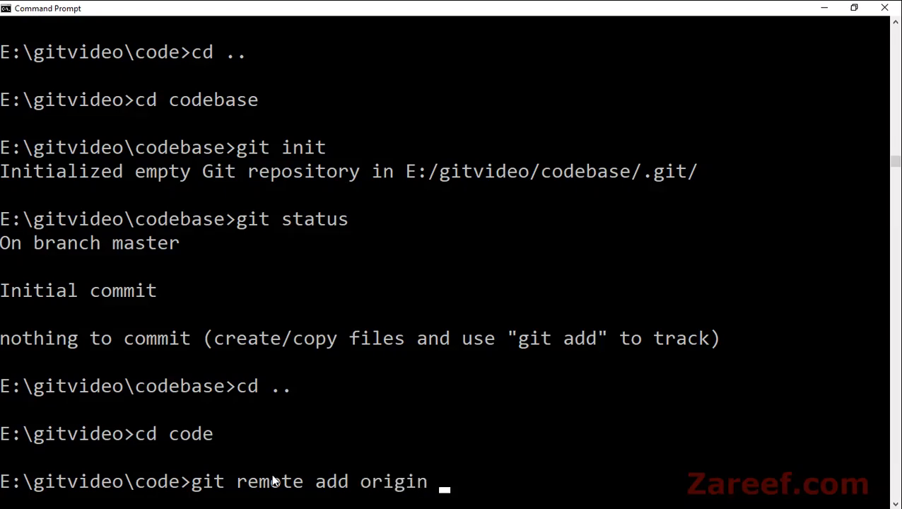
drag(396, 171, 507, 171)
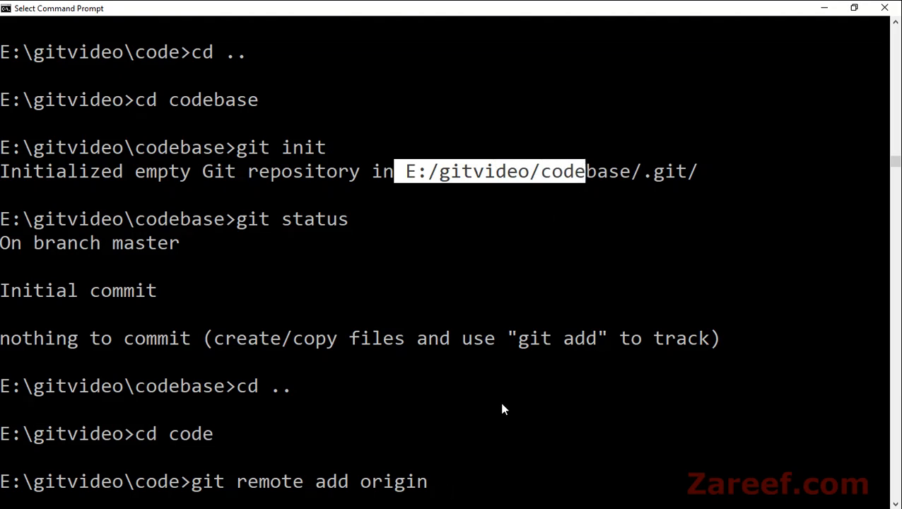
text(E:/gitvideo/codebase)
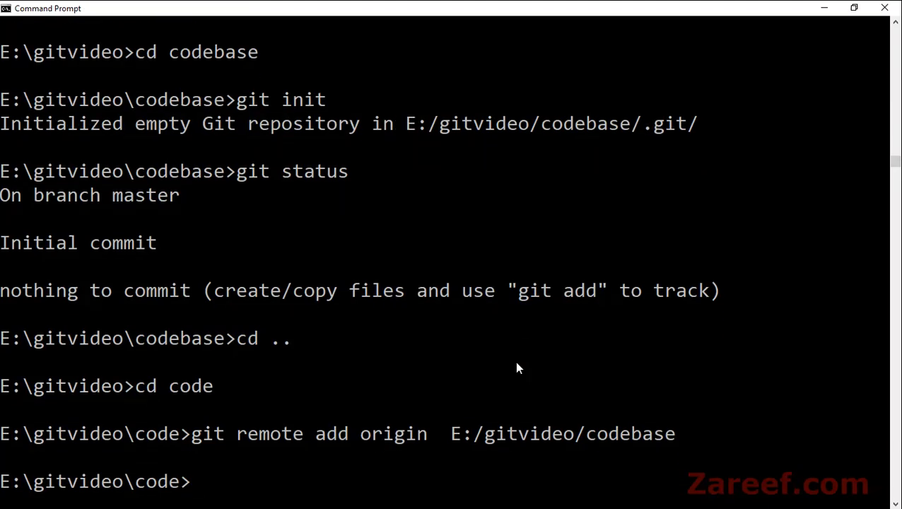
- In codebase, add the origin remote, run git pull origin master, and return to gitvideo
text(cd)
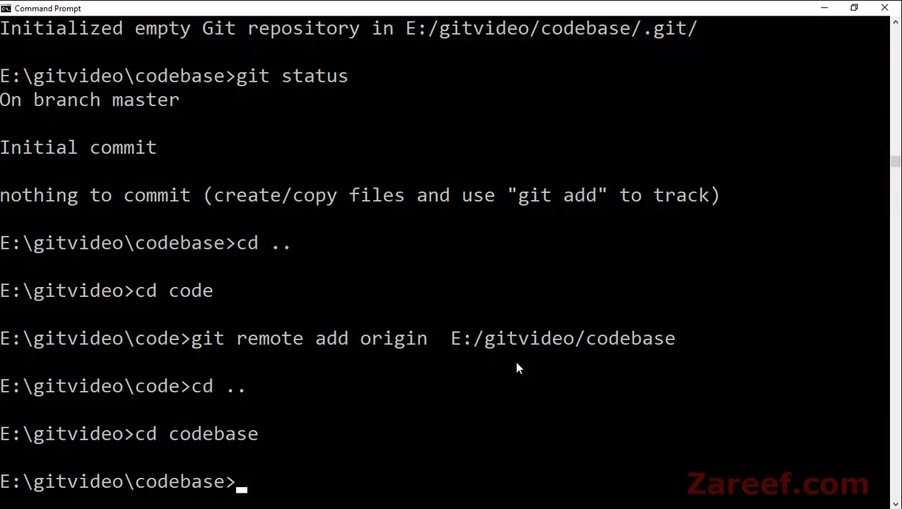
text(git remote add origin  E:/gitvideo/codebase)
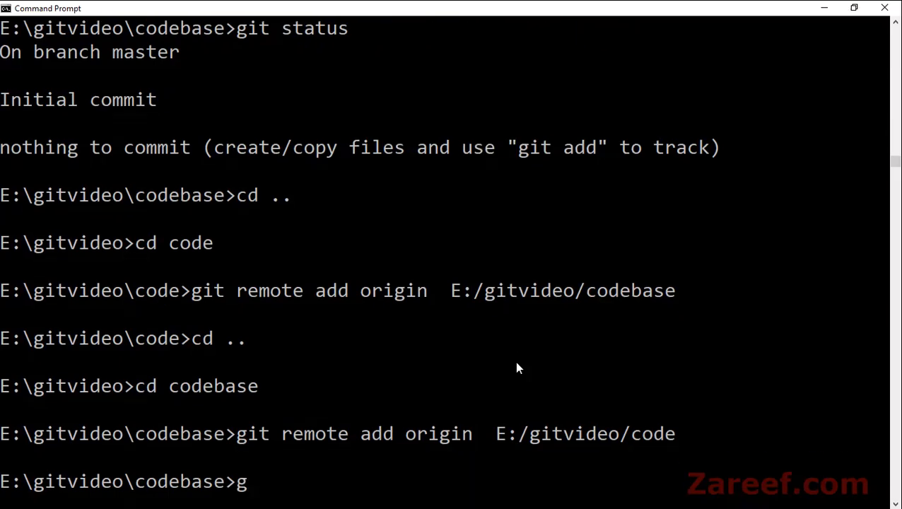
text(it pull)
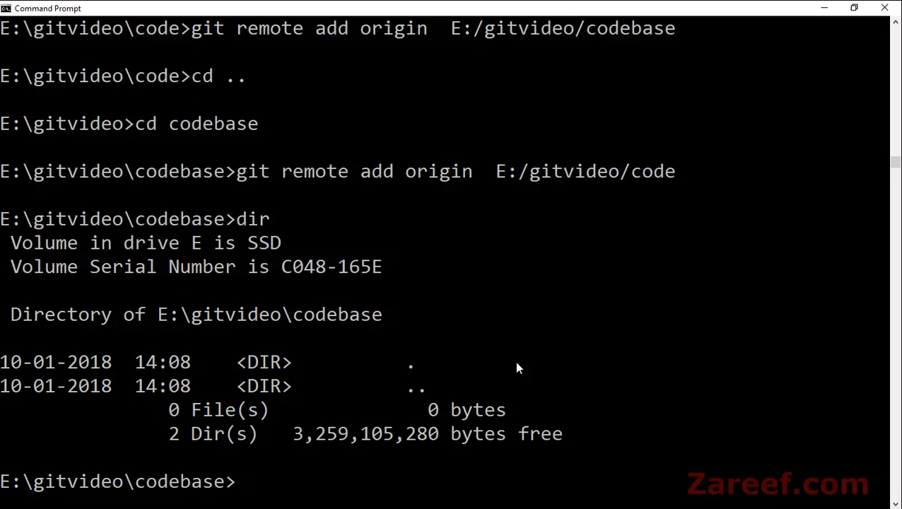
text(git)
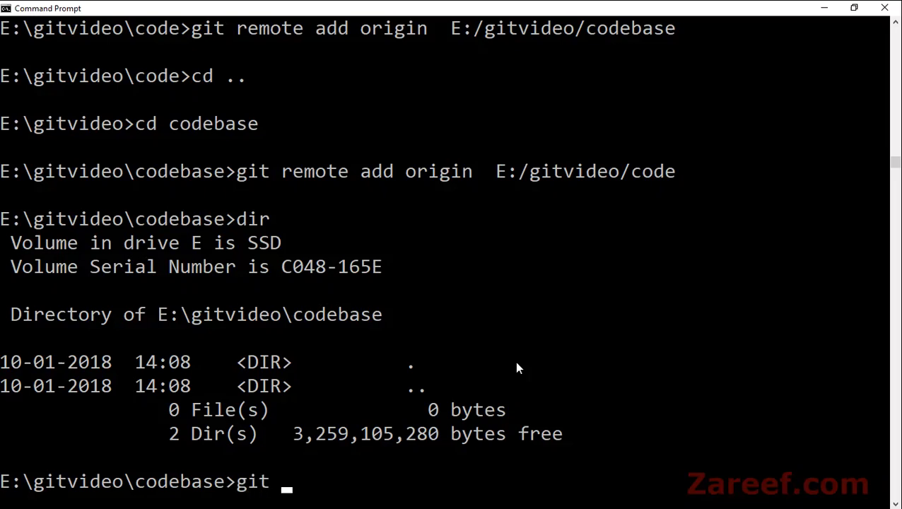
text(pull origin master)
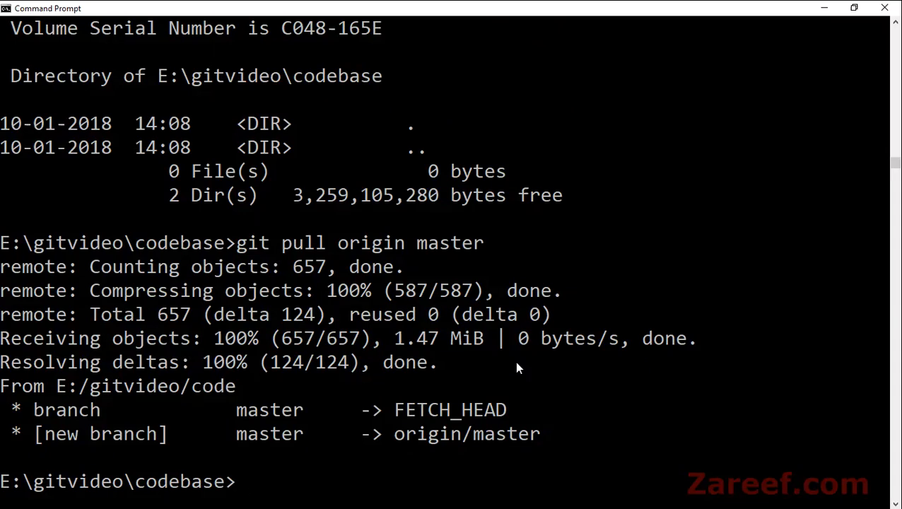
text(git)
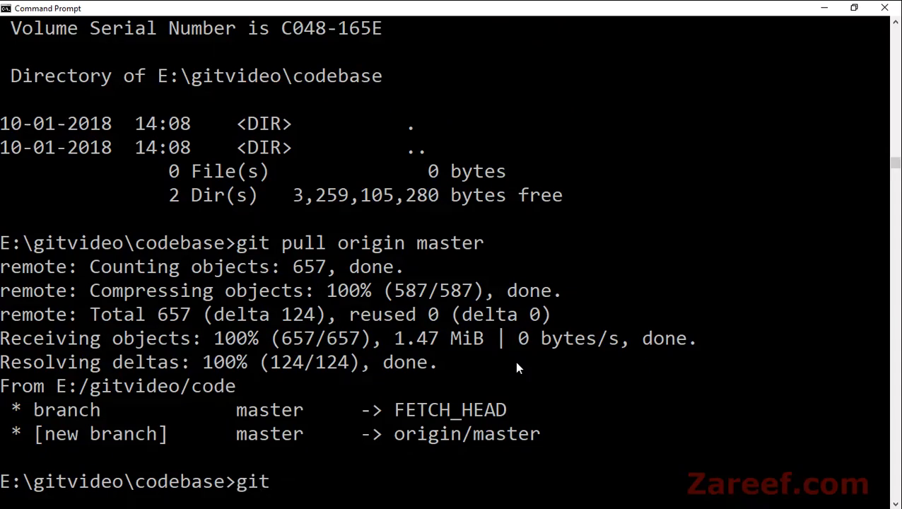
text(status)
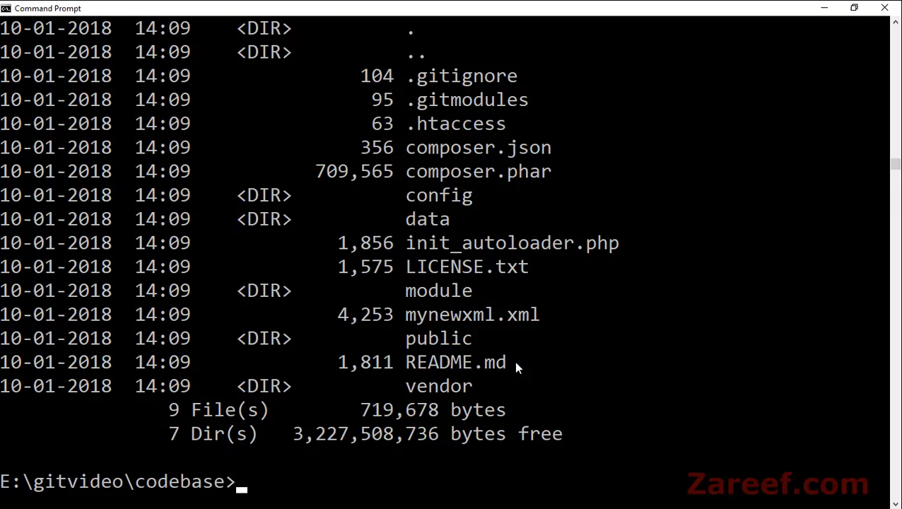
text(cd ..)
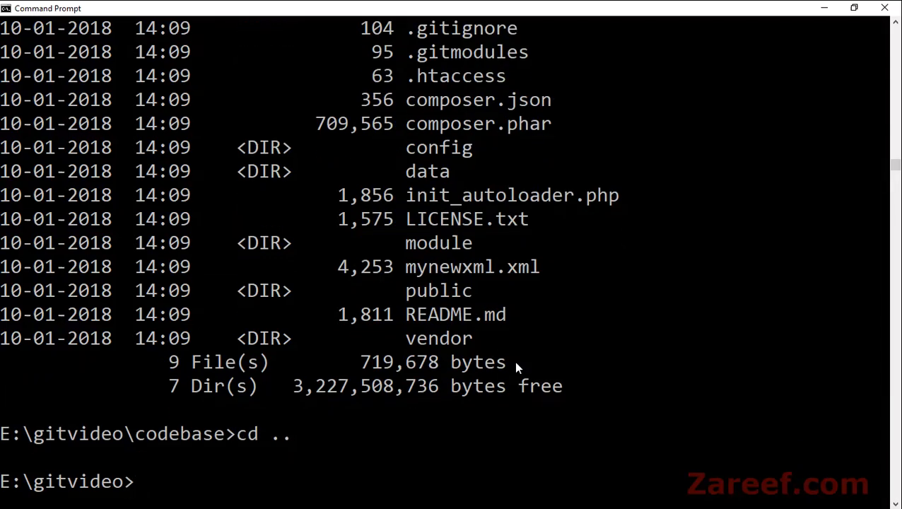
mouse_move(141, 481)
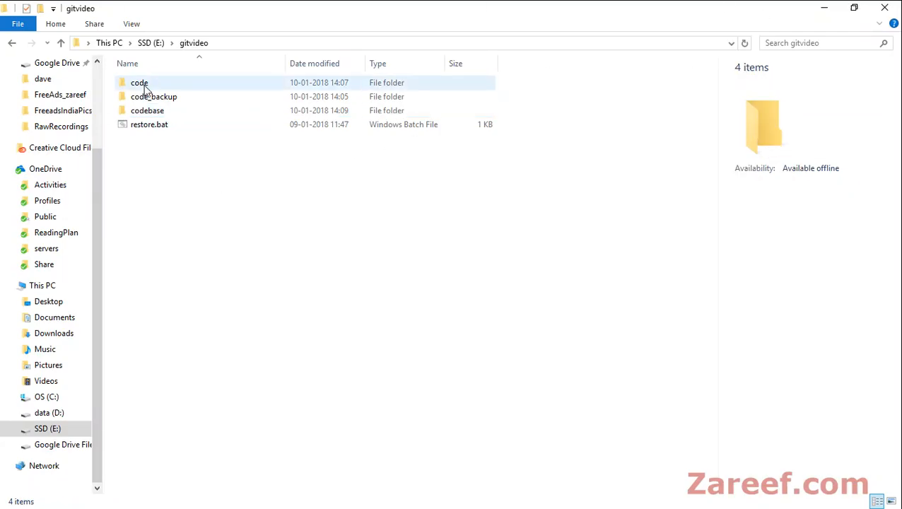
- Check the pulled files in codebase, then go into the code folder
double_click(140, 82)
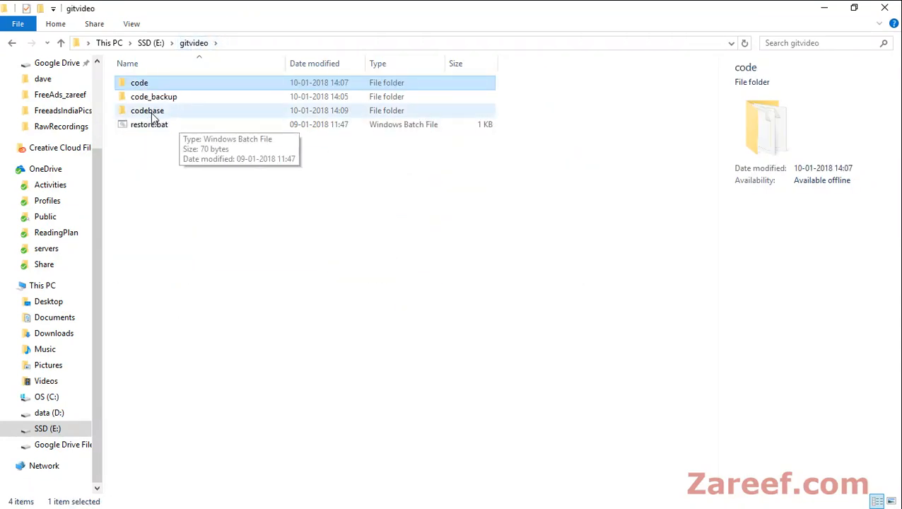
double_click(147, 110)
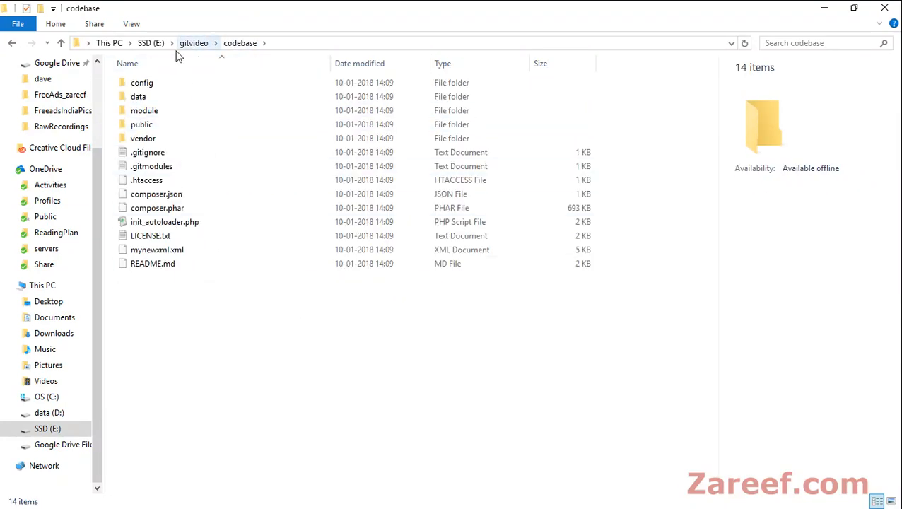
click(193, 42)
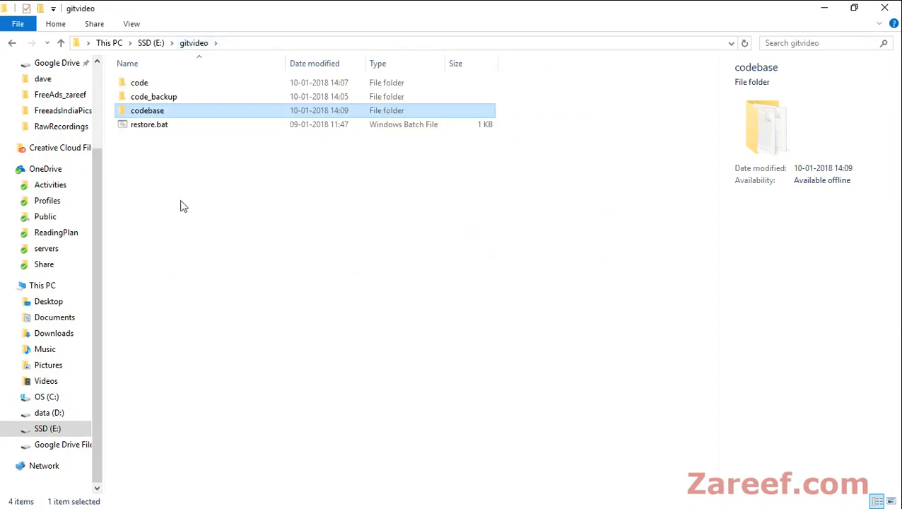
double_click(139, 82)
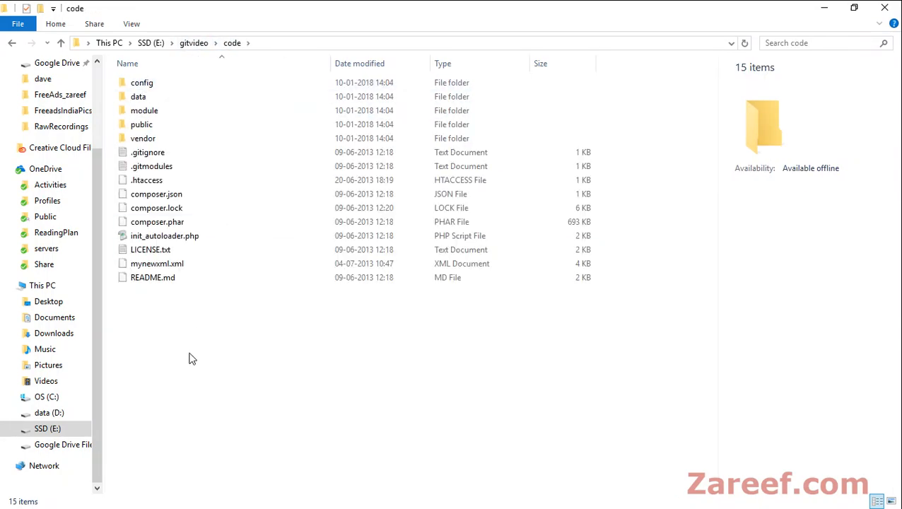
- Create two new empty text documents in the code folder
right_click(193, 358)
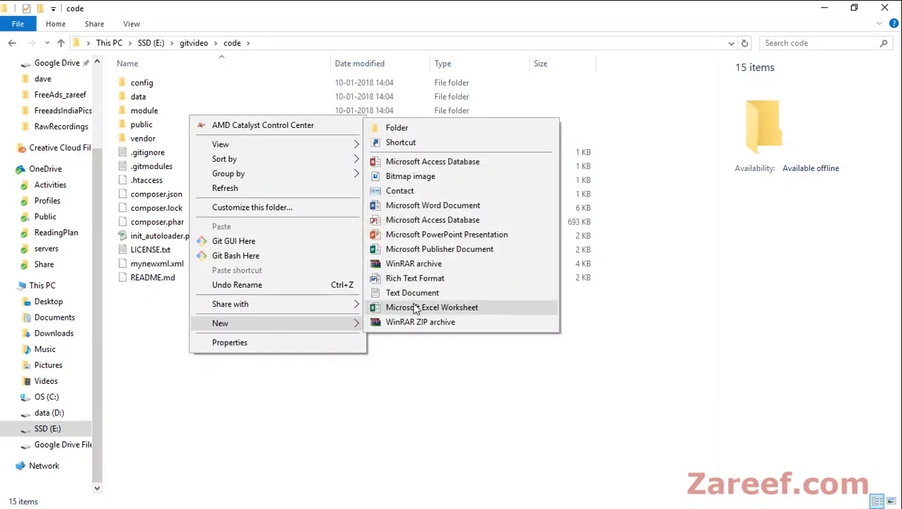
click(412, 292)
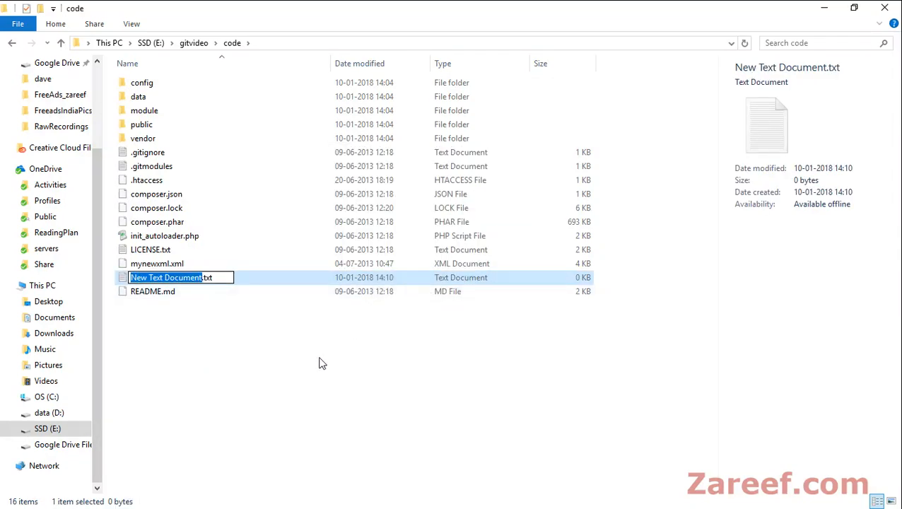
right_click(322, 362)
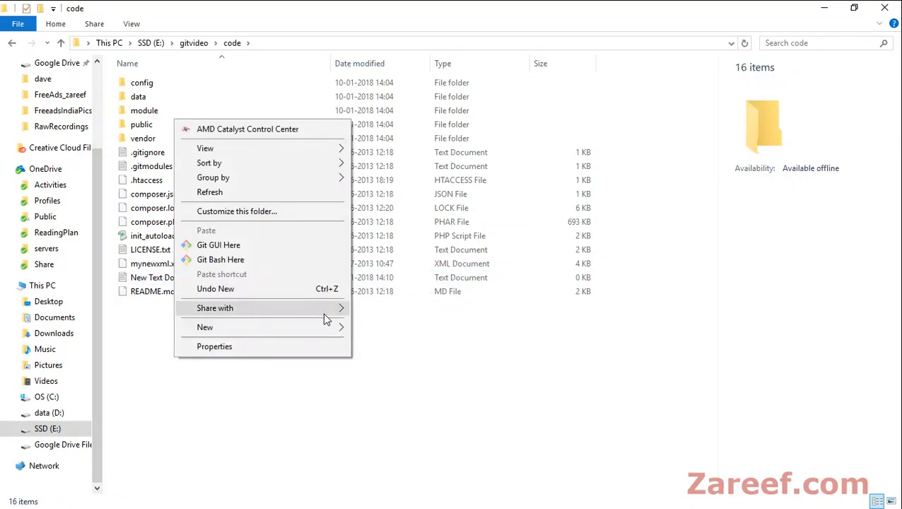
click(205, 327)
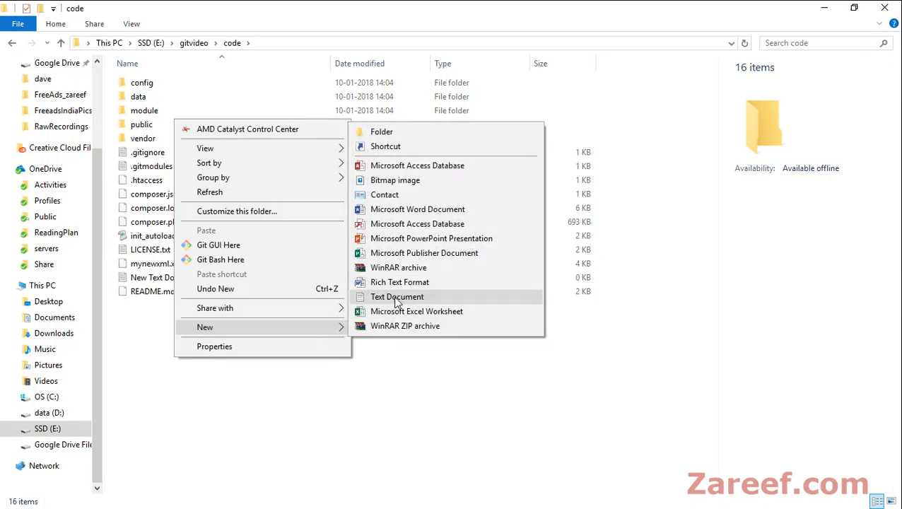
click(397, 296)
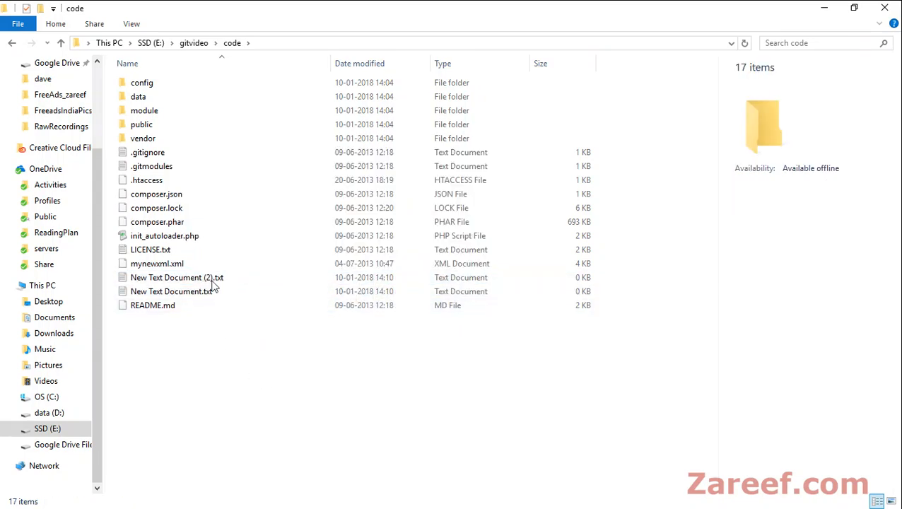
click(157, 263)
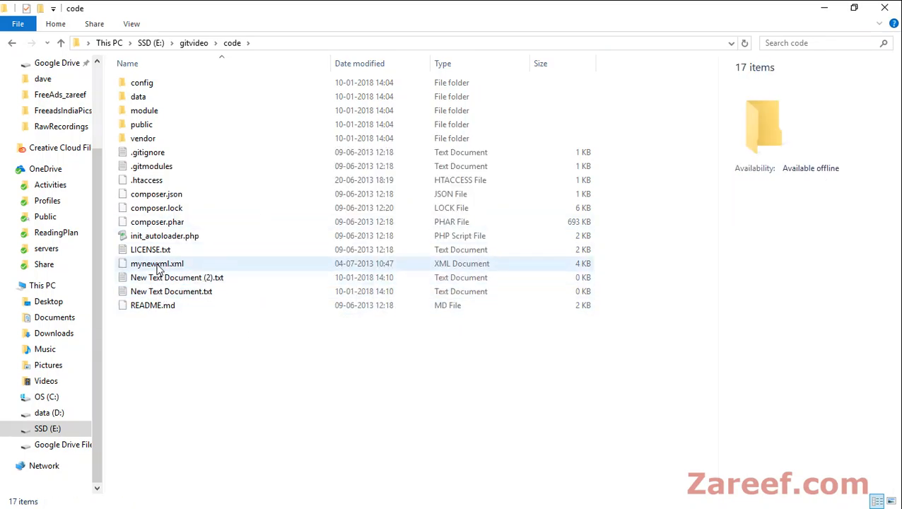
right_click(157, 262)
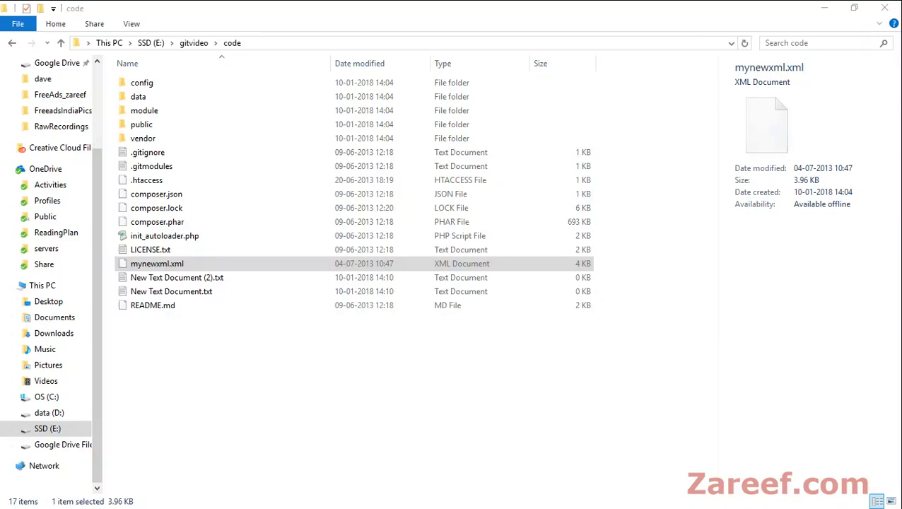
- Add the line 'form not there' under <forms> in mynewxml.xml and save it
double_click(156, 263)
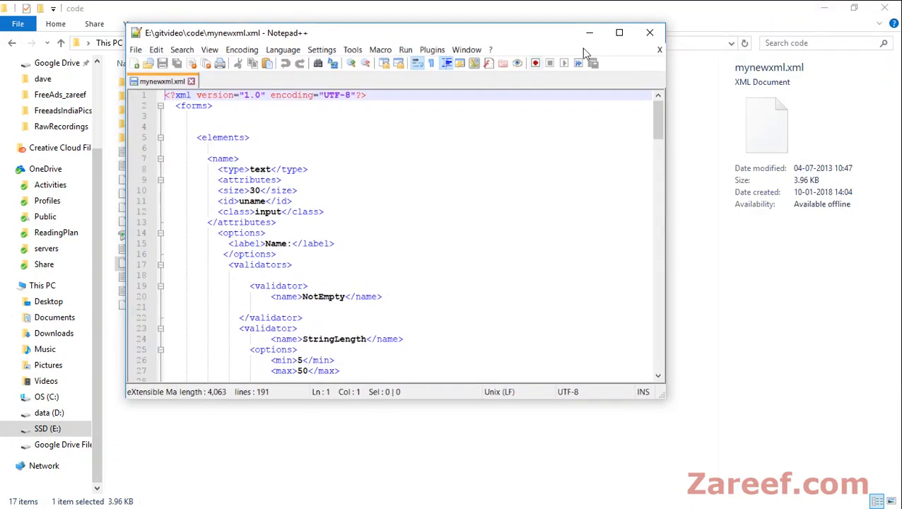
click(618, 33)
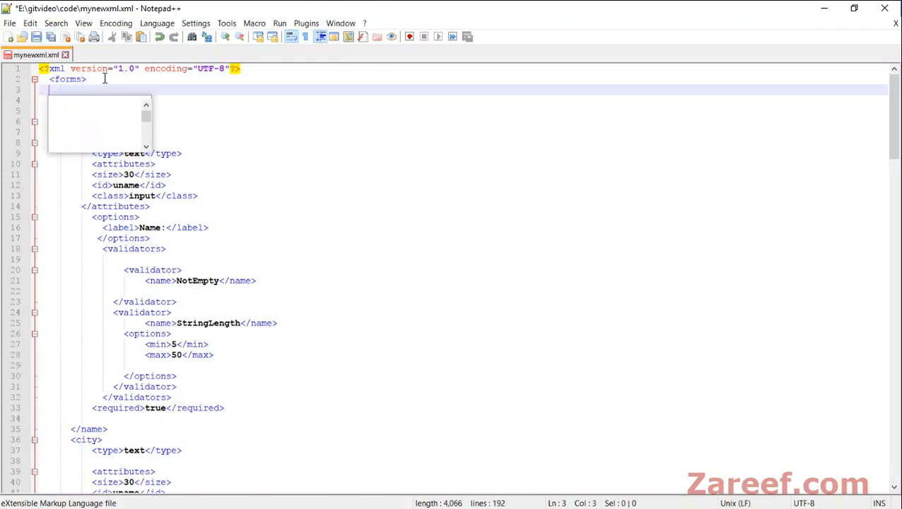
text(form not)
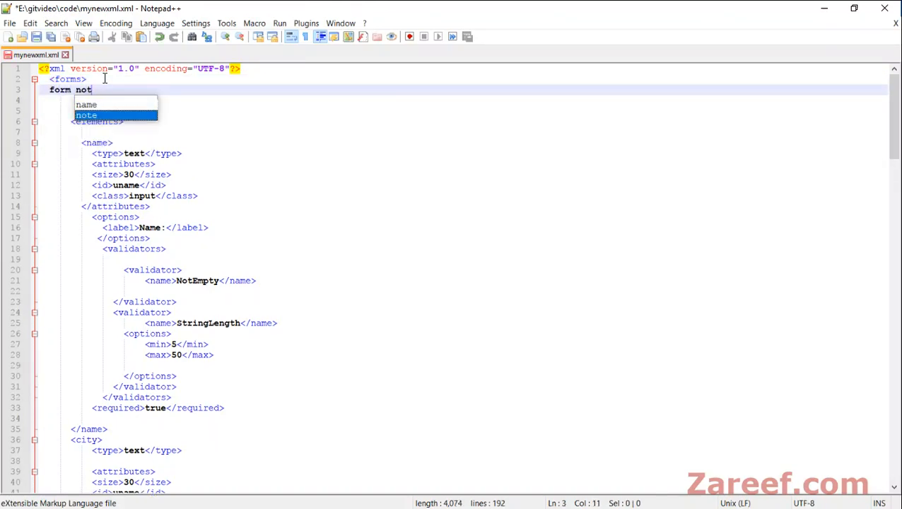
text(there)
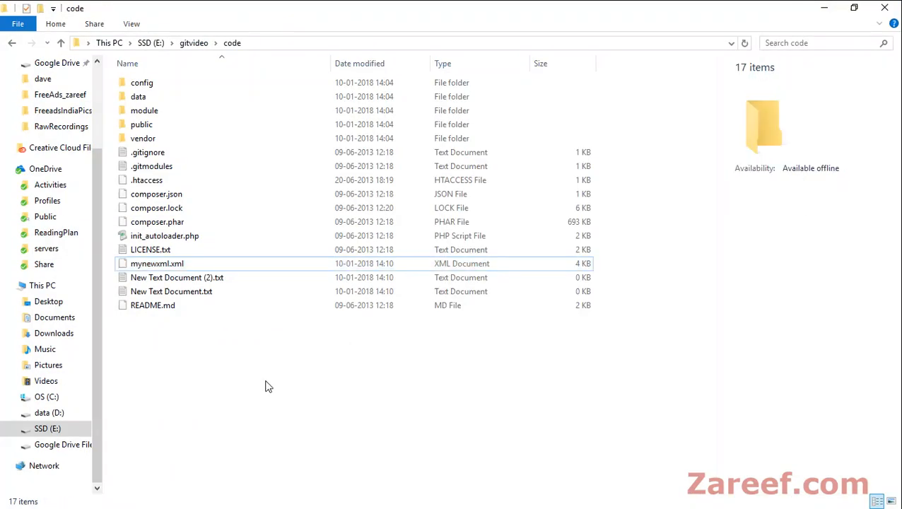
click(153, 305)
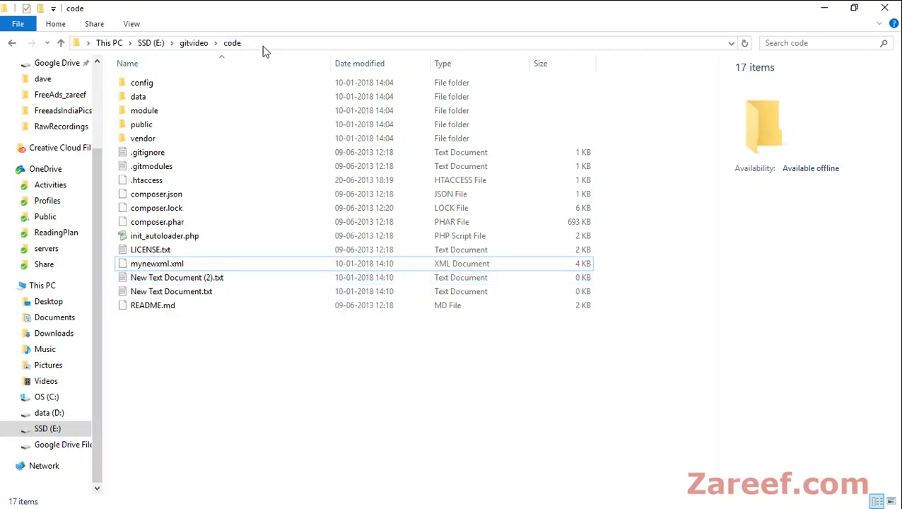
right_click(212, 43)
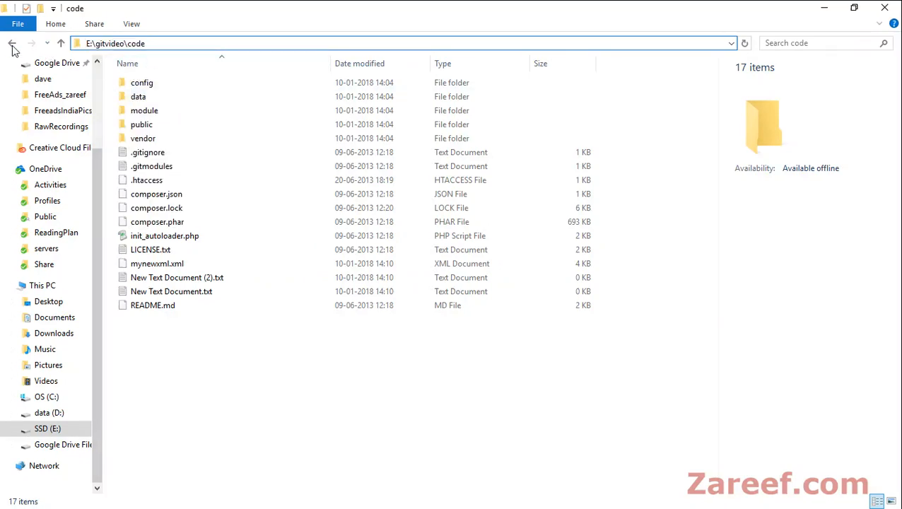
- Change restore.bat's first line to cd E:\gitvideo\code and save it
click(12, 44)
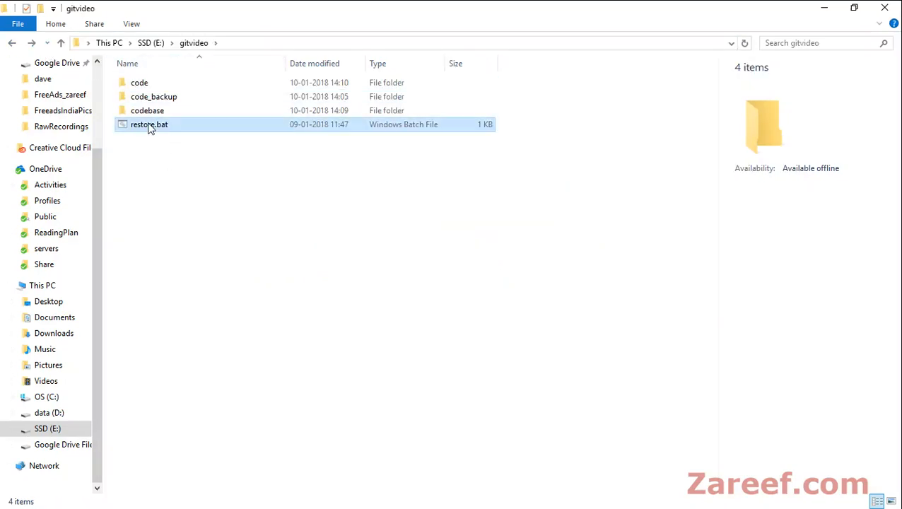
double_click(149, 125)
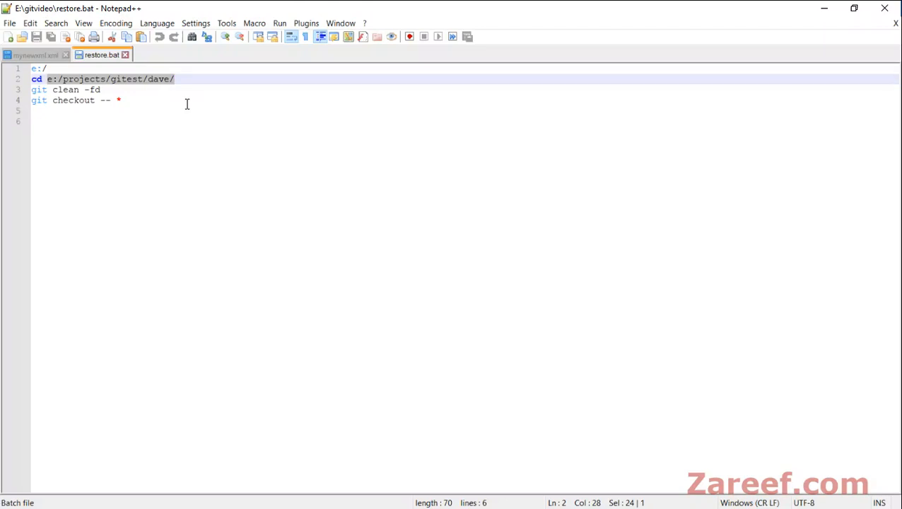
text(E:\gitvideo\code)
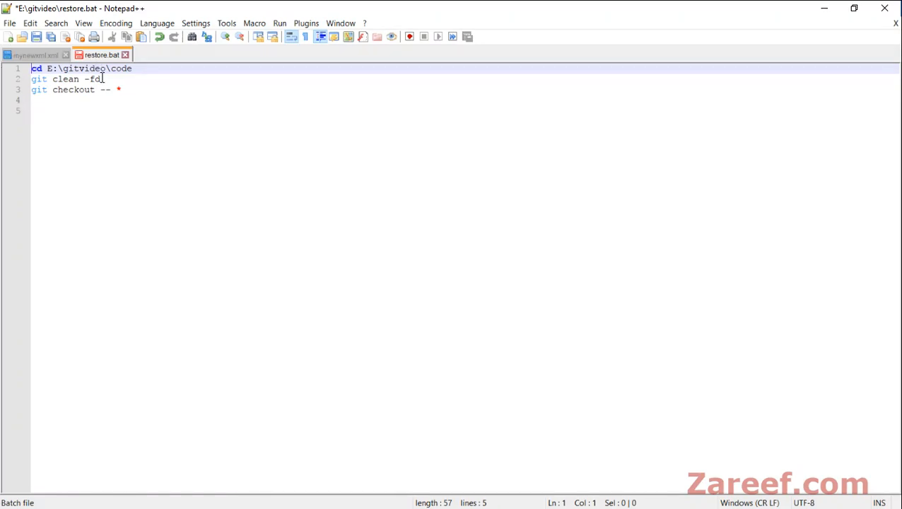
key(Backspace)
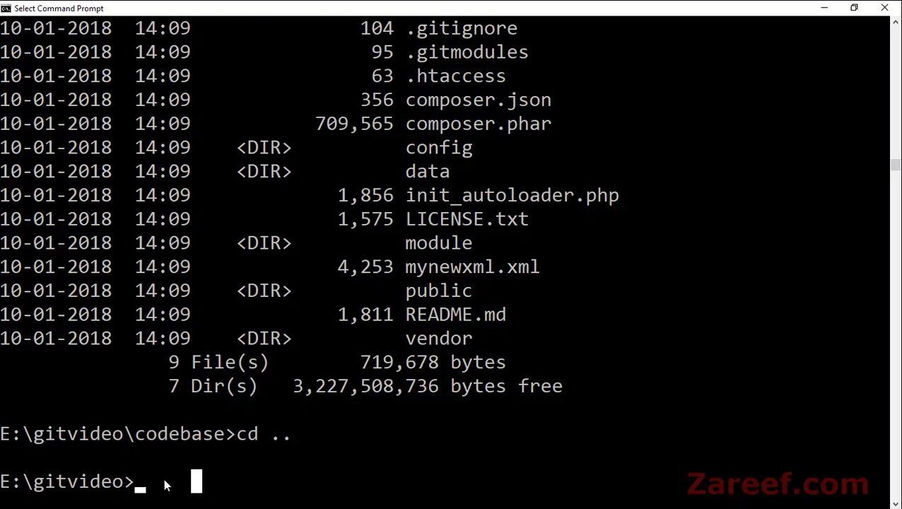
mouse_move(265, 473)
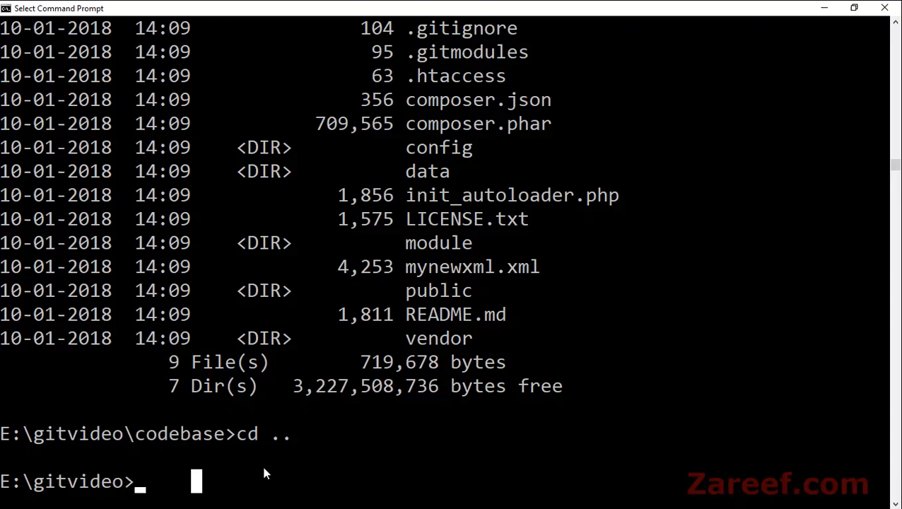
- List the code folder, run restore.bat from E:\gitvideo, and verify both text documents are gone
text(cd)
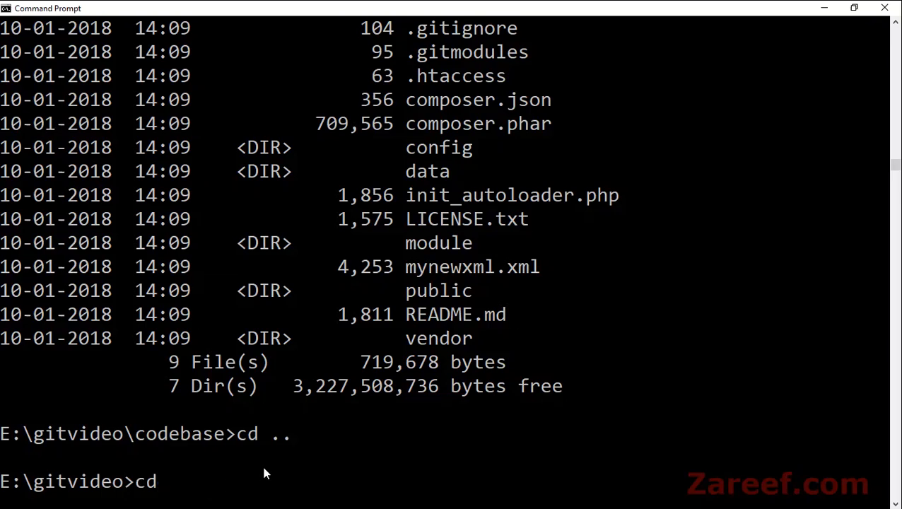
text(di)
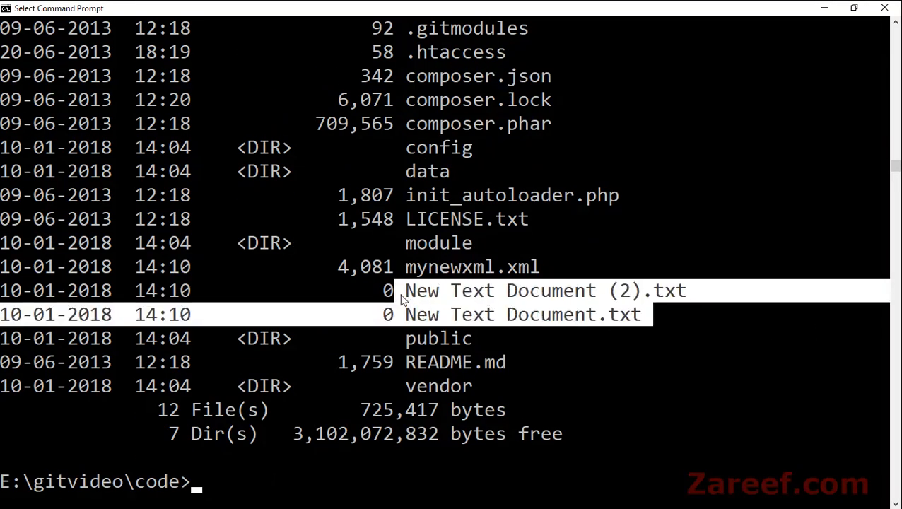
text(cd)
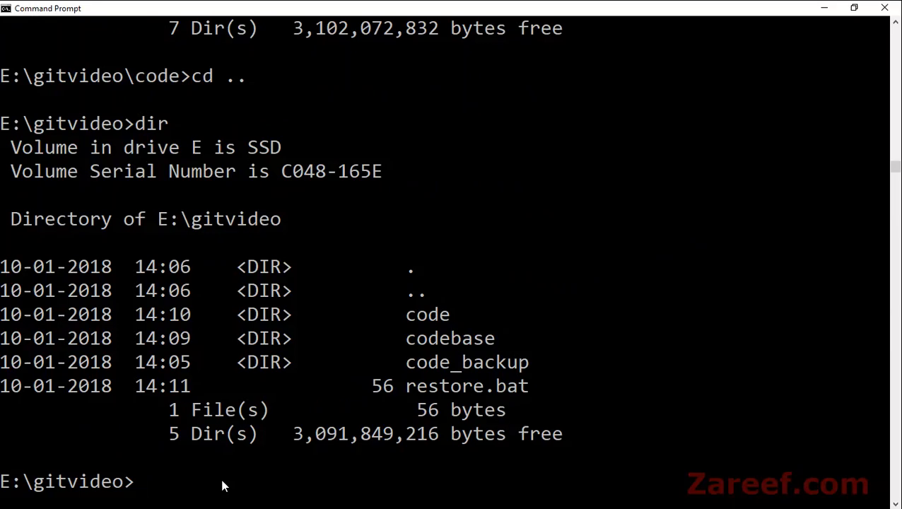
text(restore.bat)
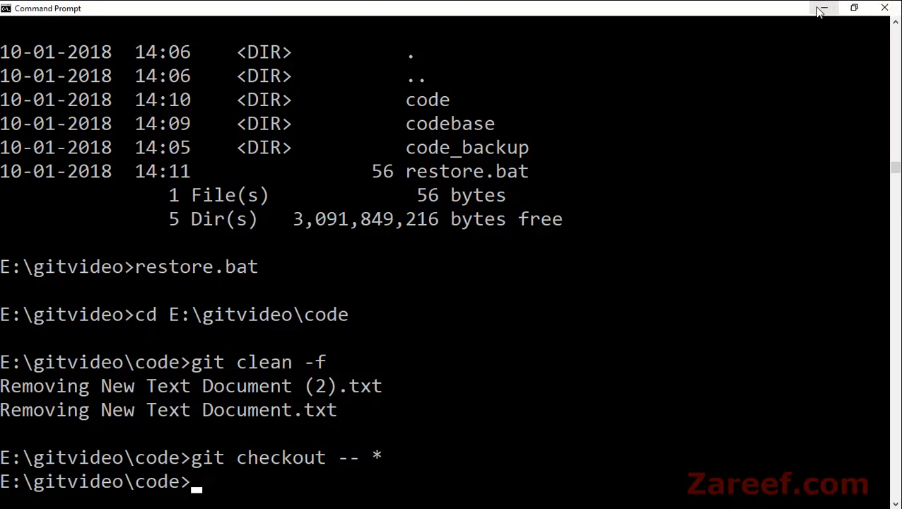
text(di)
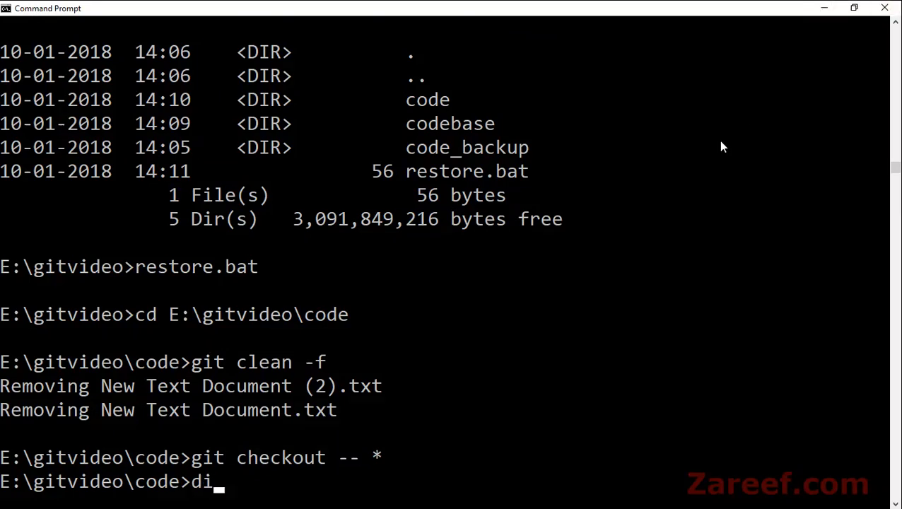
text(r)
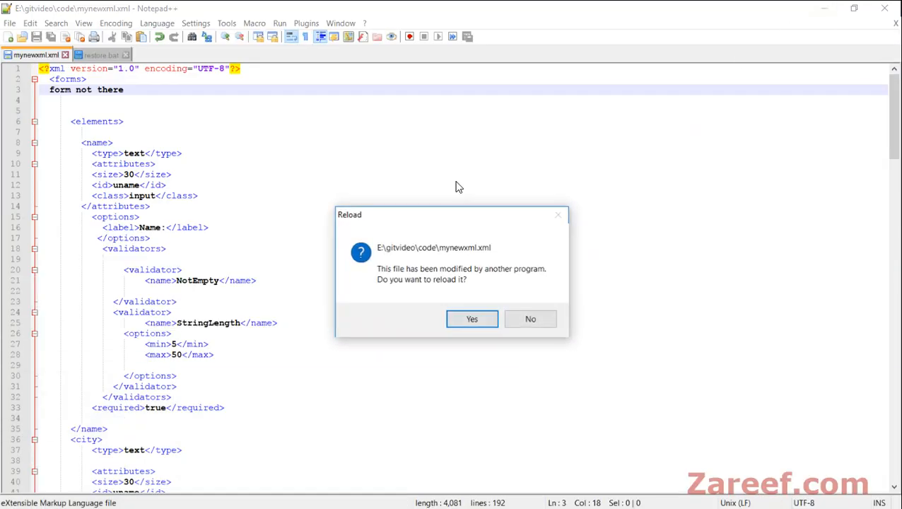
- Reload mynewxml.xml, confirm the code folder has 15 items, and return to gitvideo
click(472, 318)
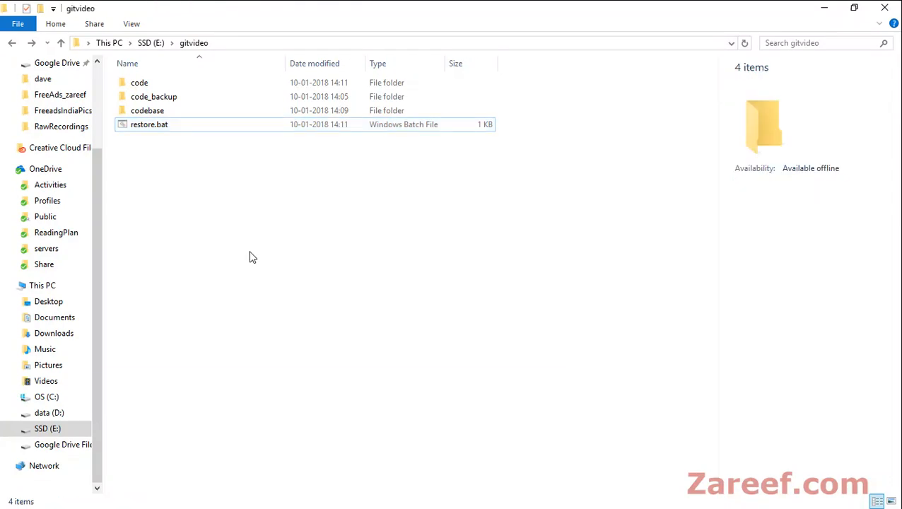
click(140, 83)
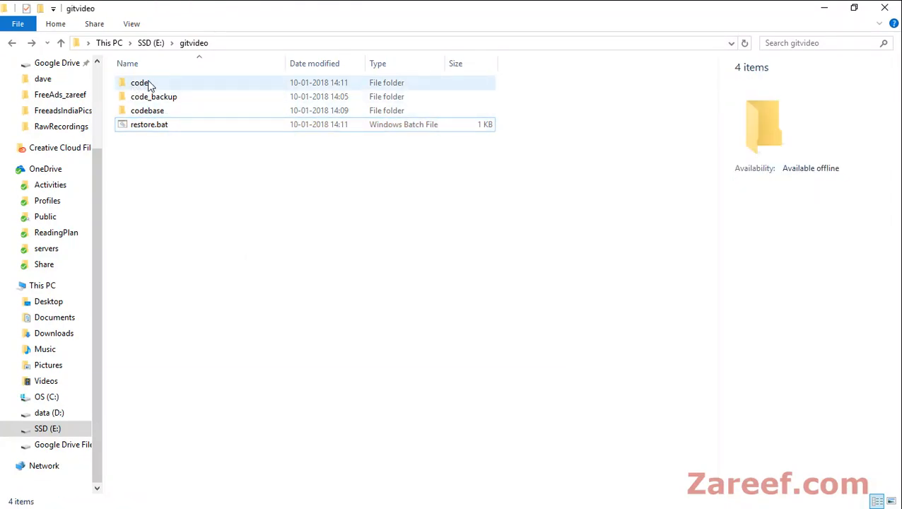
mouse_move(141, 83)
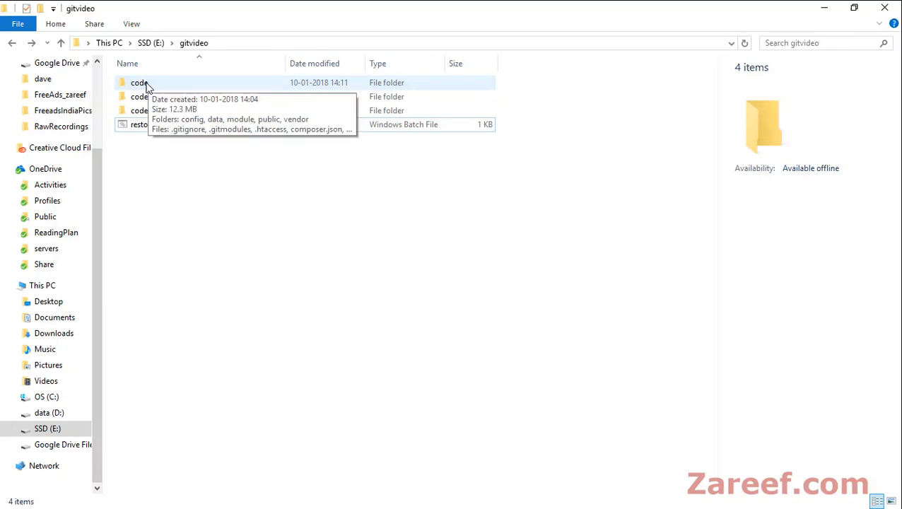
double_click(140, 83)
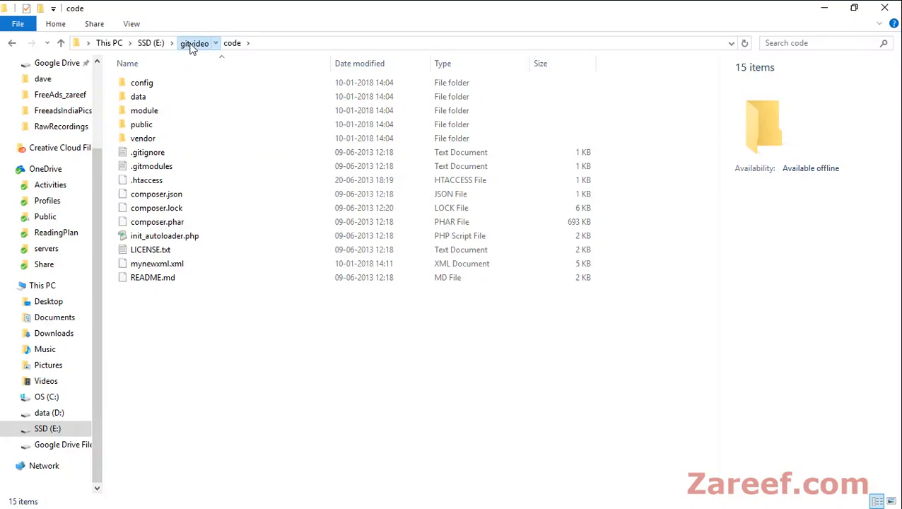
click(194, 43)
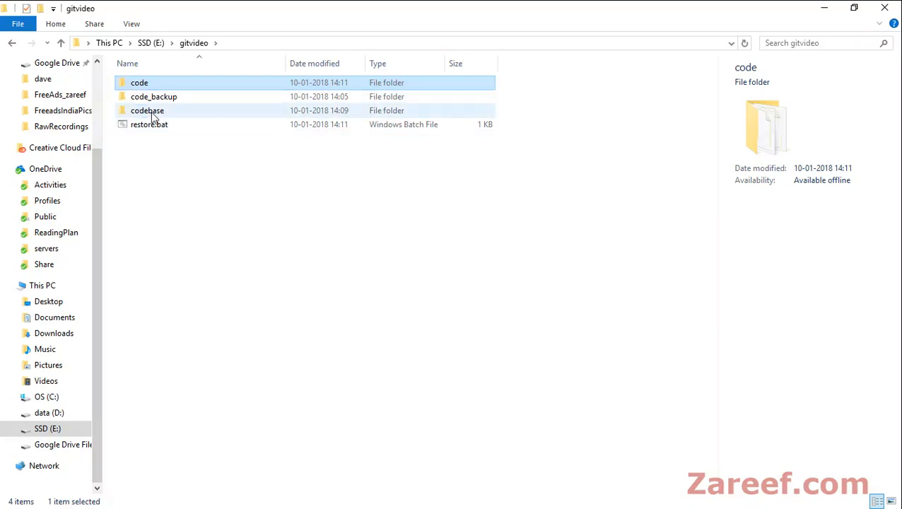
- Create newfile.html in codebase and edit it in Notepad++ with the text Something
double_click(147, 110)
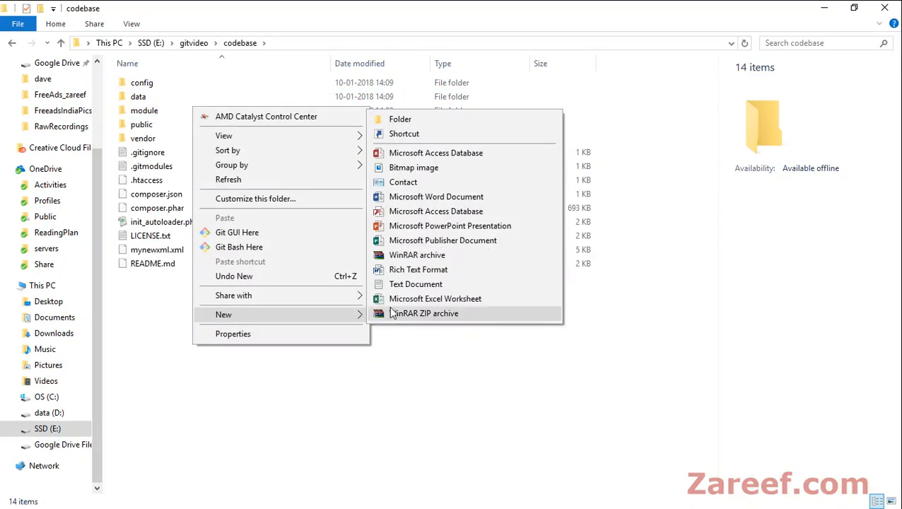
click(416, 283)
text(newfile.html)
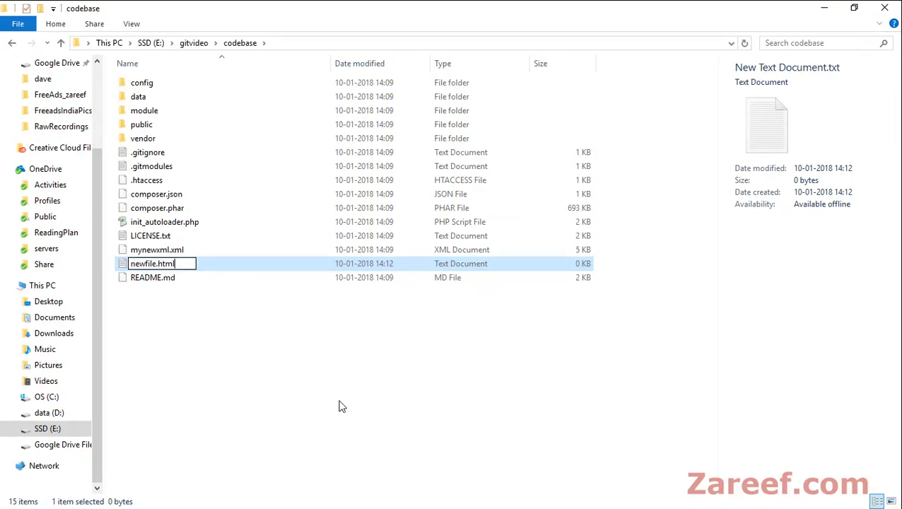
key(enter)
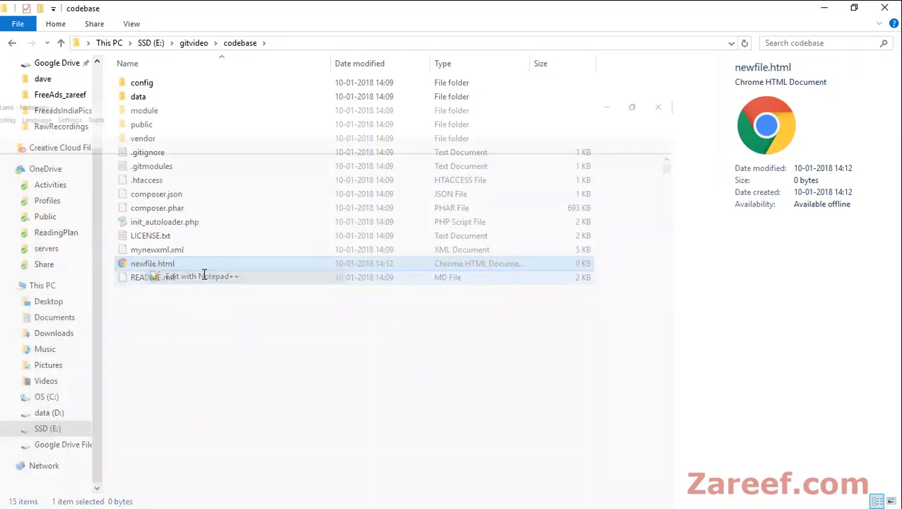
click(183, 276)
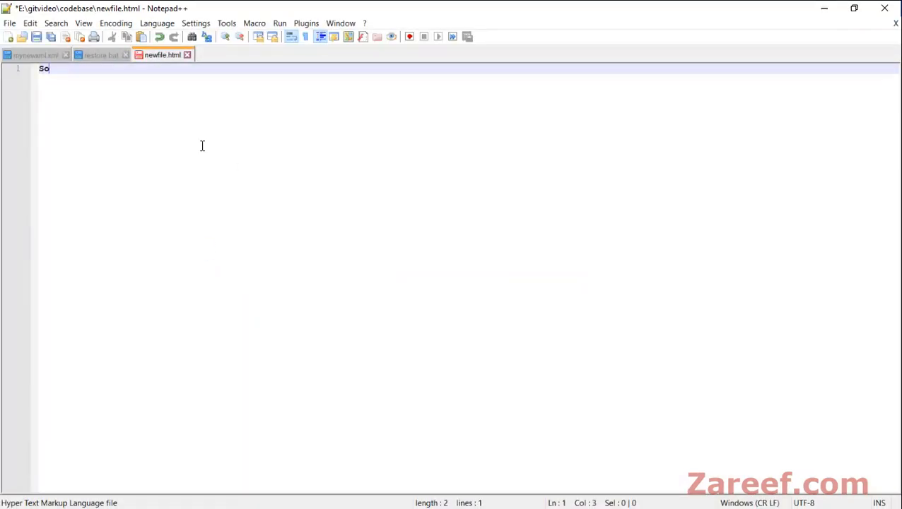
text(mething)
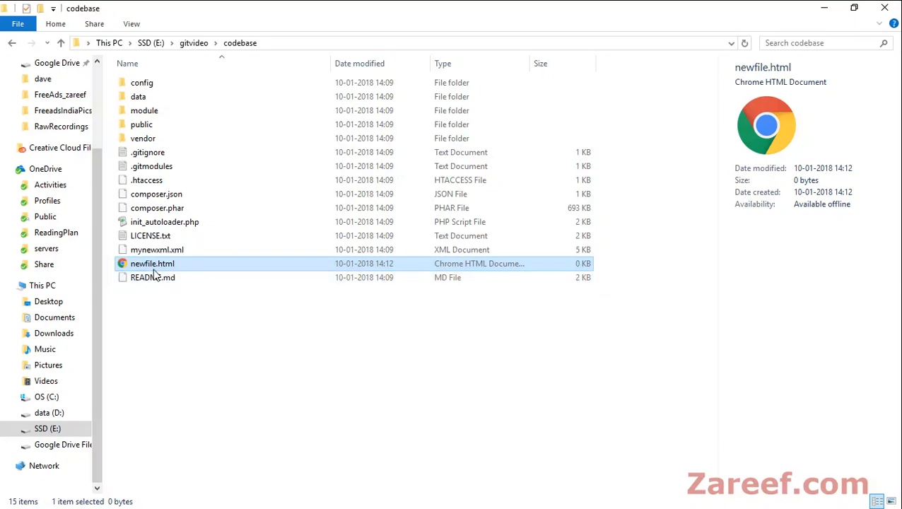
- Open newfile.html from the codebase folder
double_click(152, 263)
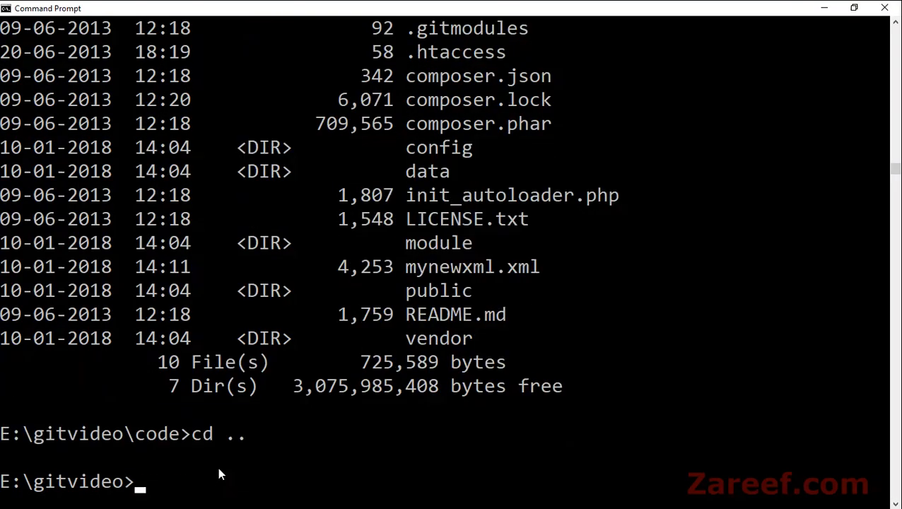
- Stage all files in the codebase repository with git add * and check git status
text(cd codebase)
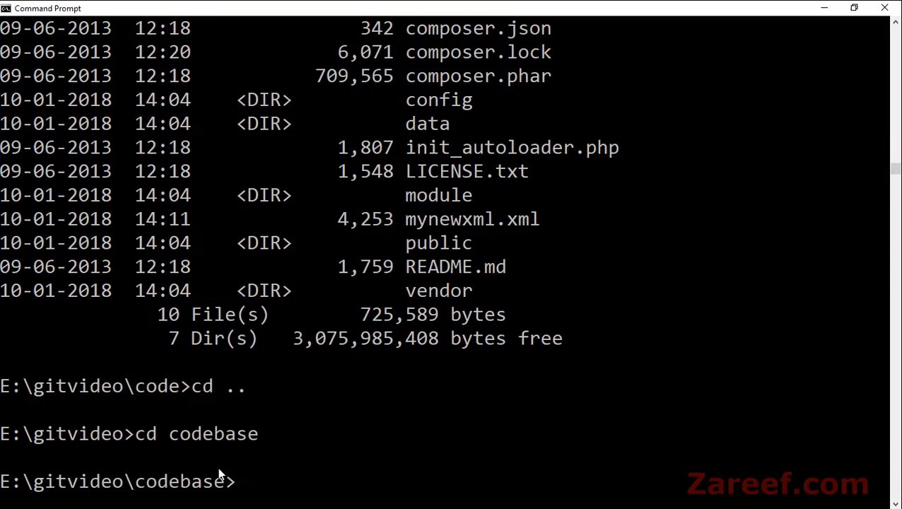
text(git)
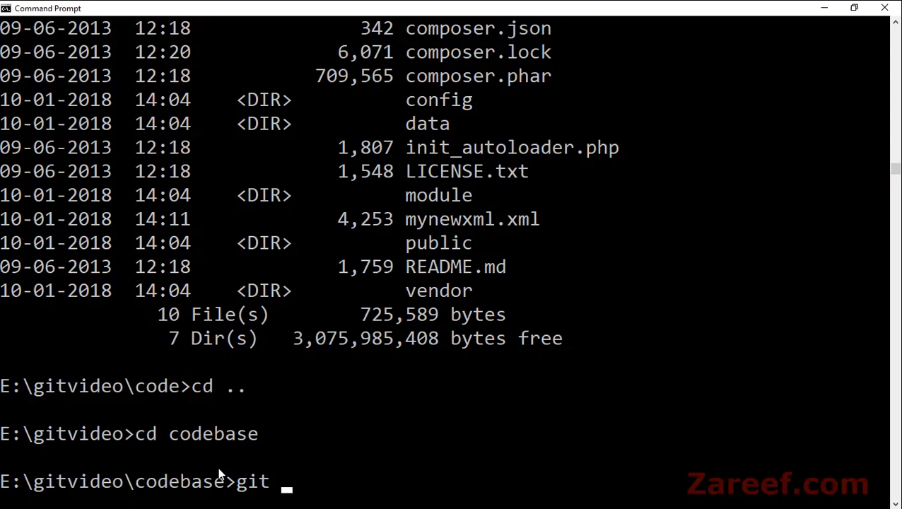
text(add *)
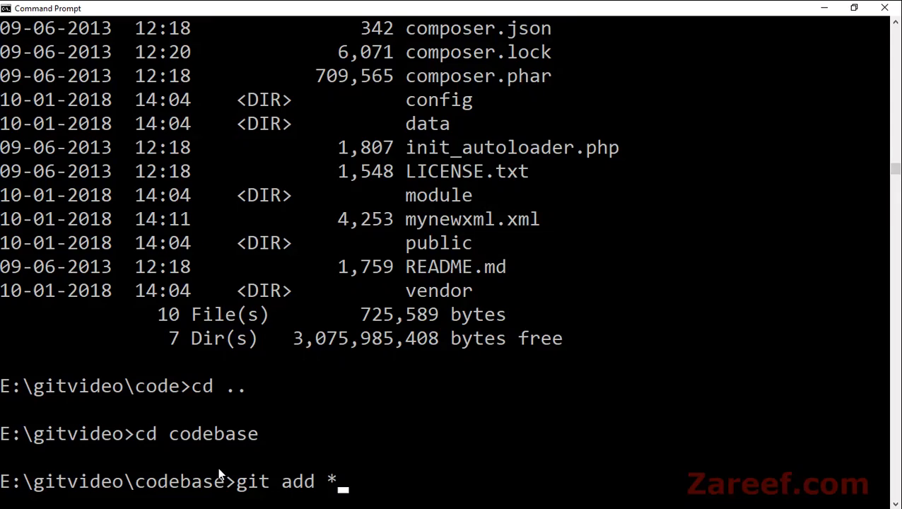
key(Enter)
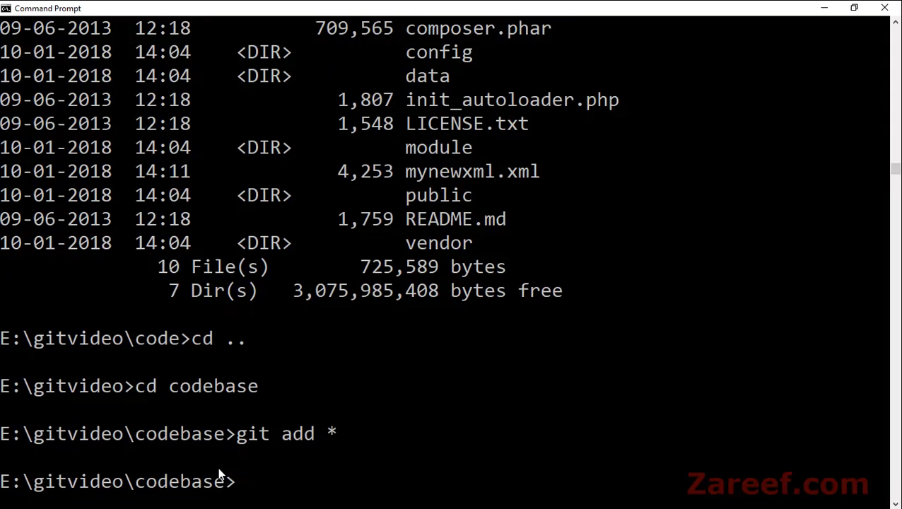
text(git st)
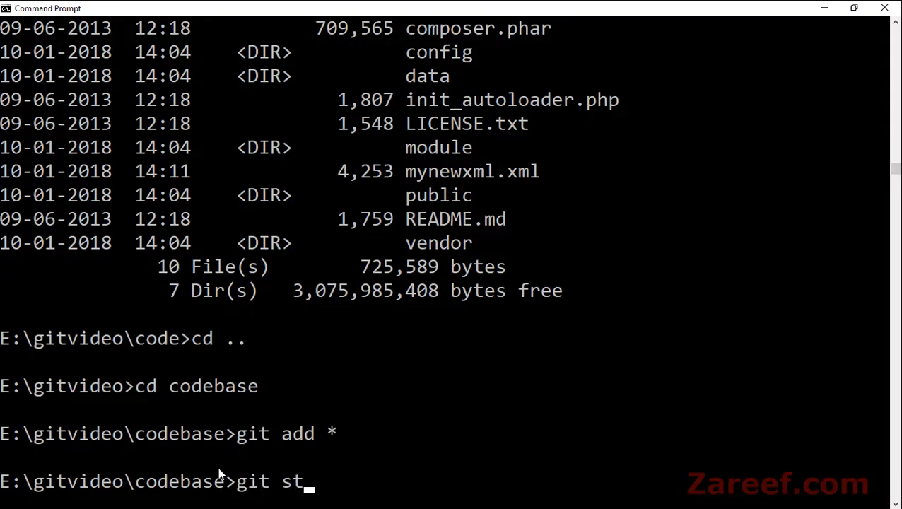
key(Return)
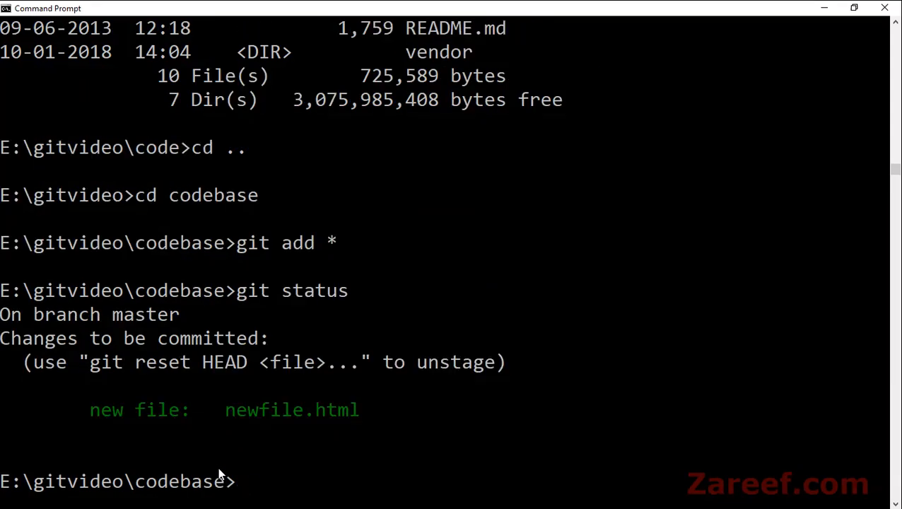
- Commit the changes with message "New file committed" and exit the session
text(git commit)
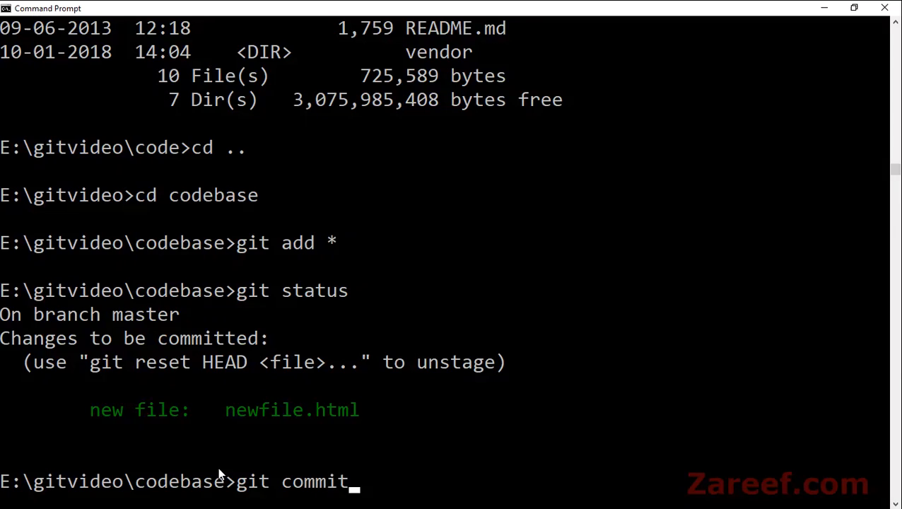
text(-am ")
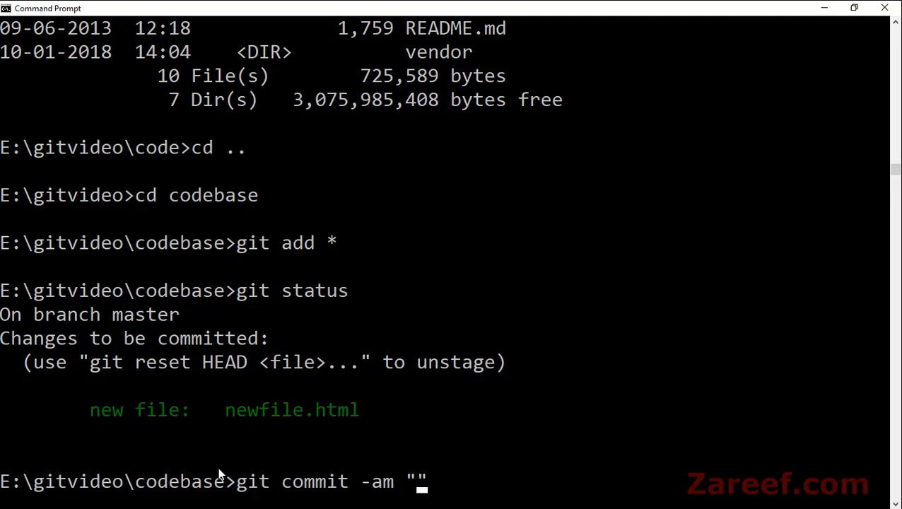
text(New)
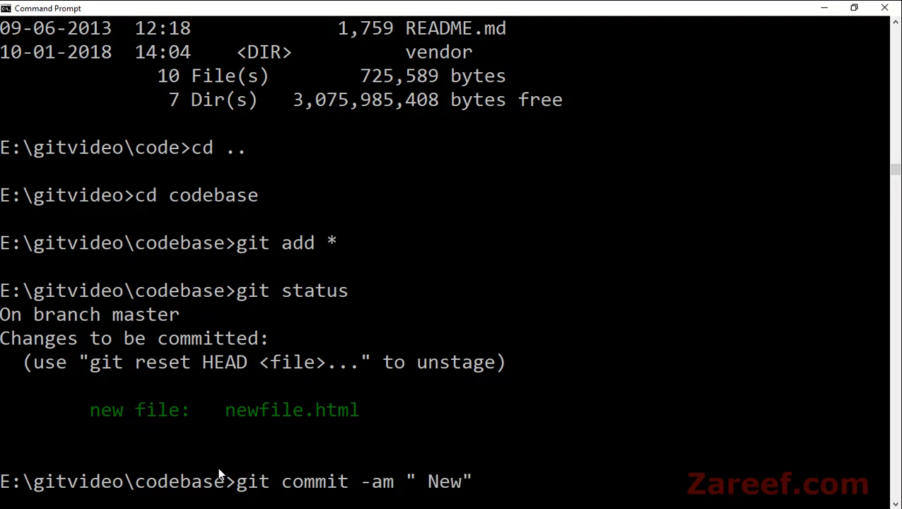
text(file committed)
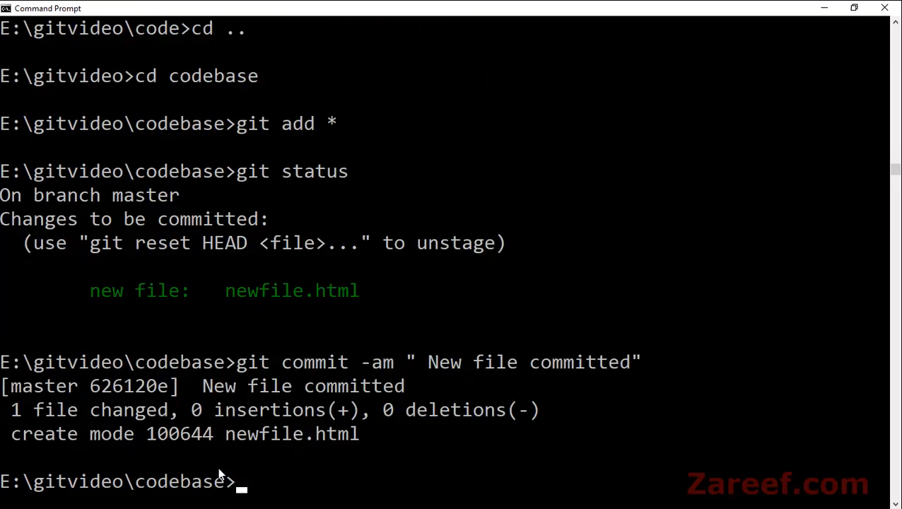
text(exi)
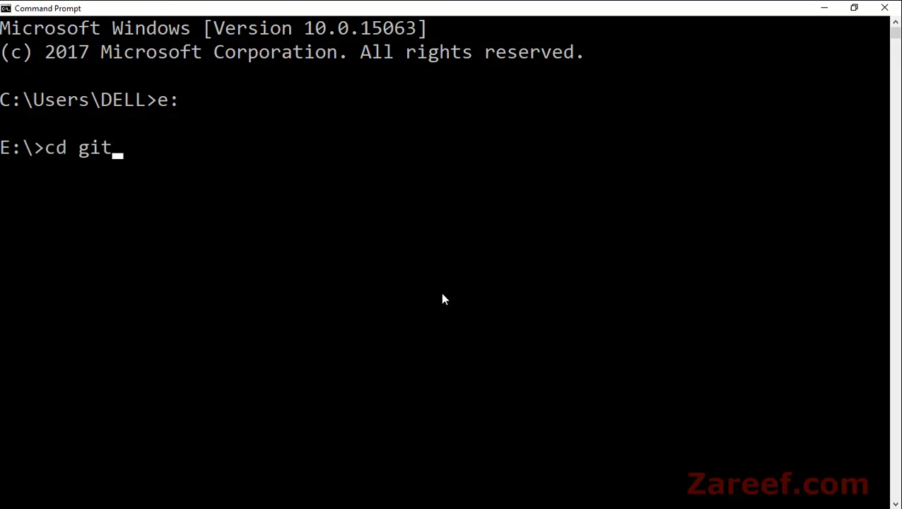
- Move into gitvideo\code and run git pull origin master
text(video)
text(cd code)
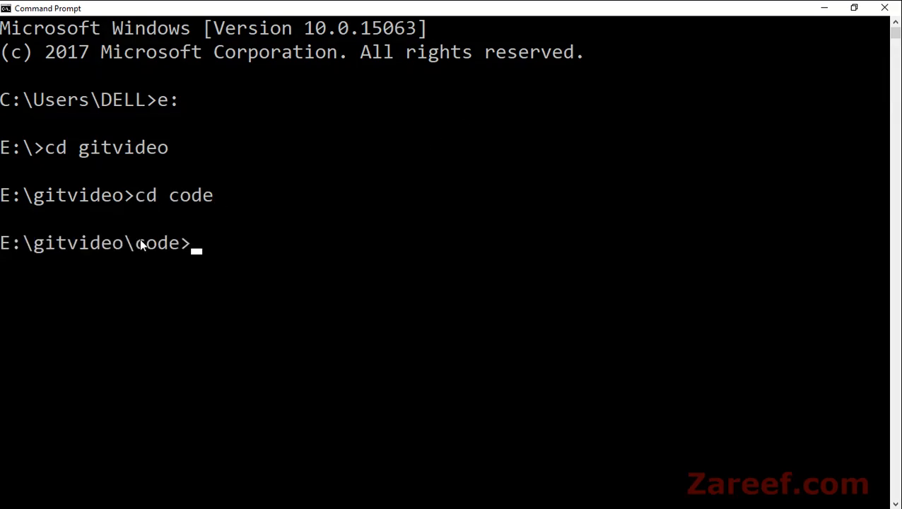
text(git pu)
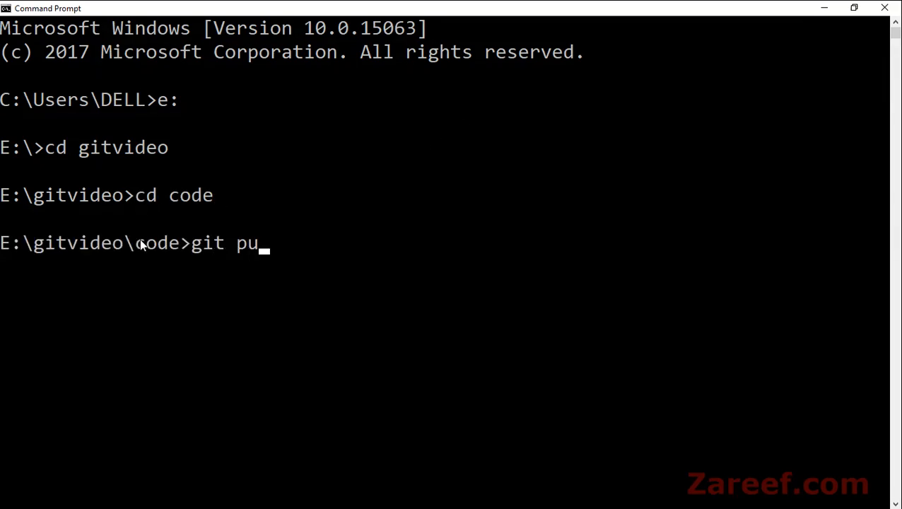
text(ll origin)
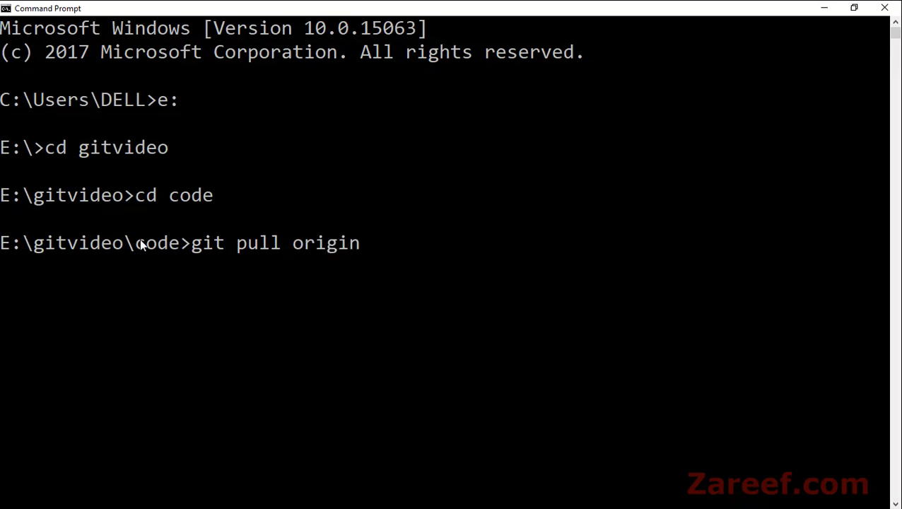
text(master)
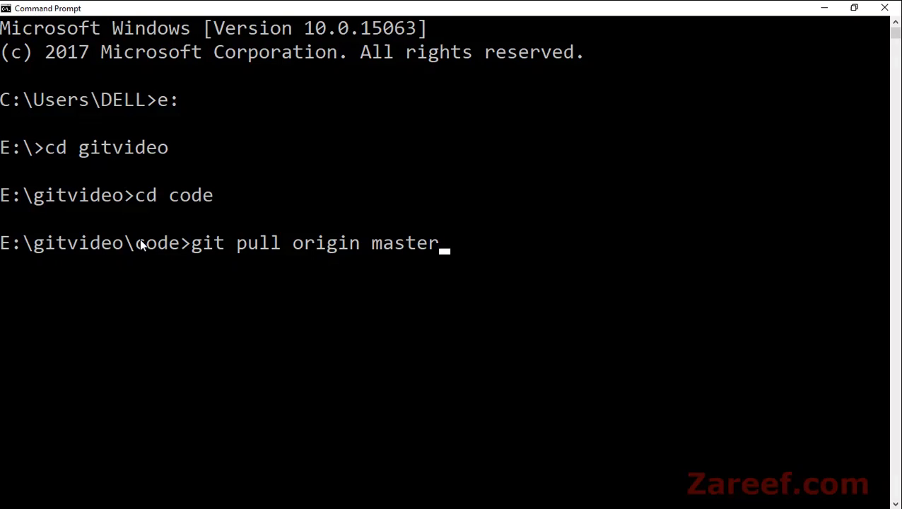
key(Backspace)
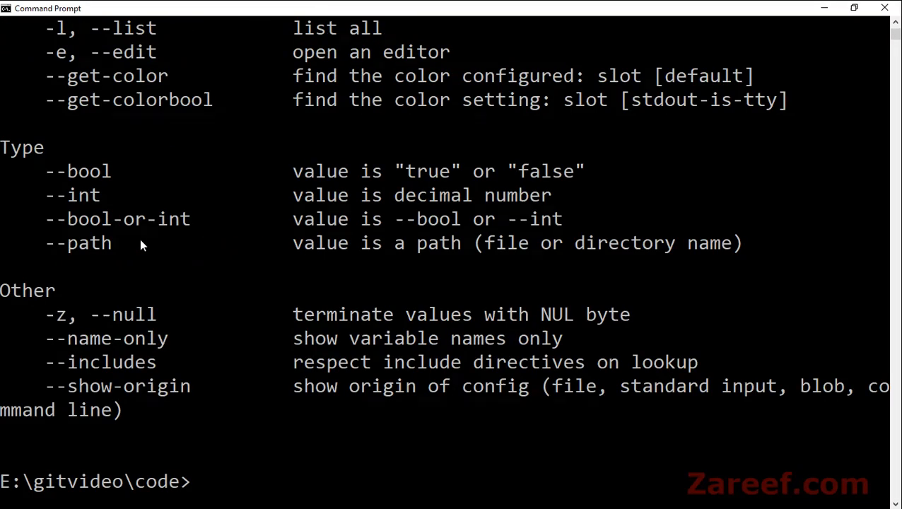
- List the git config and highlight the codebase remote.origin.url path
text(git config)
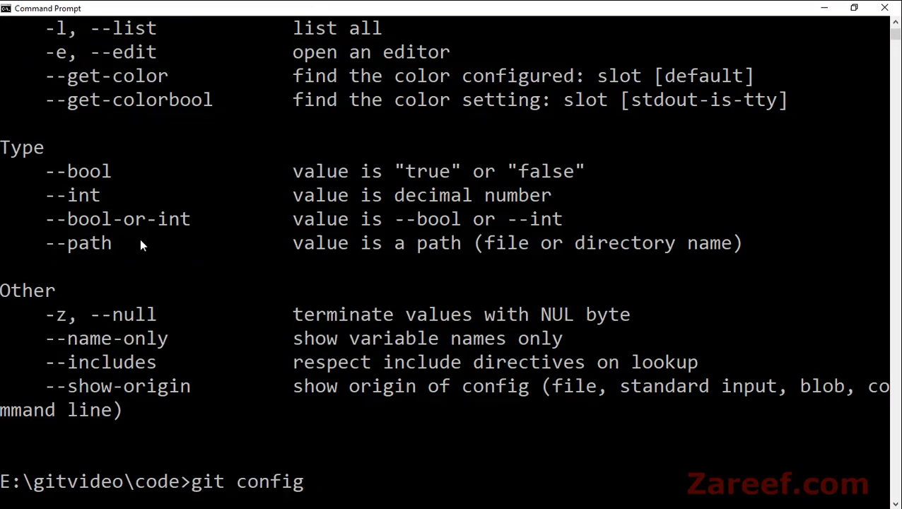
text(-l)
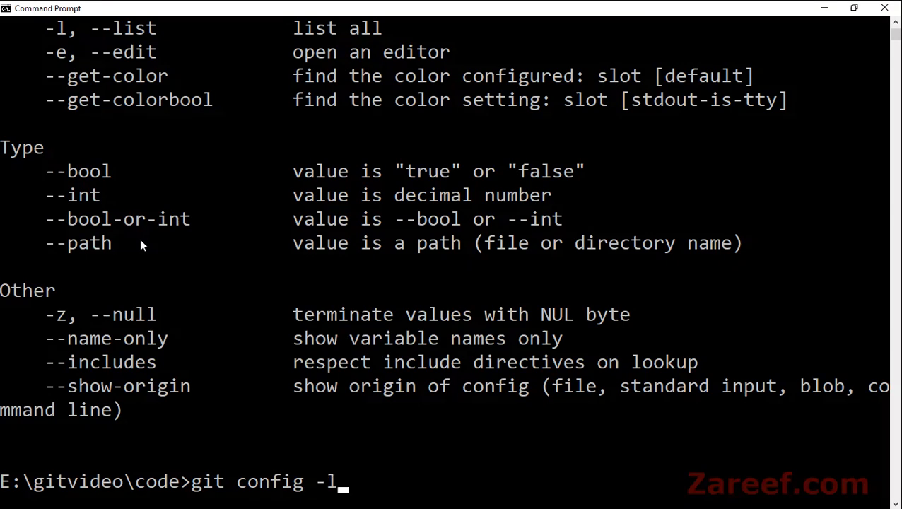
key(enter)
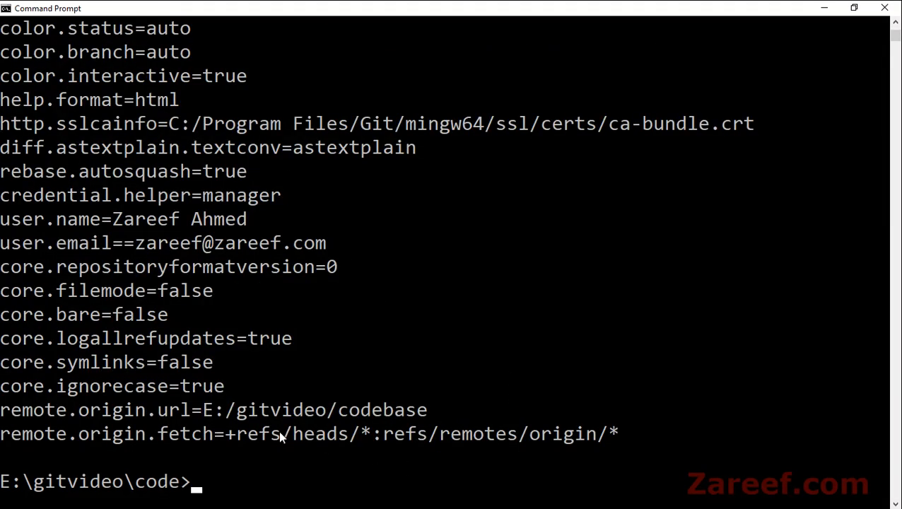
mouse_move(422, 421)
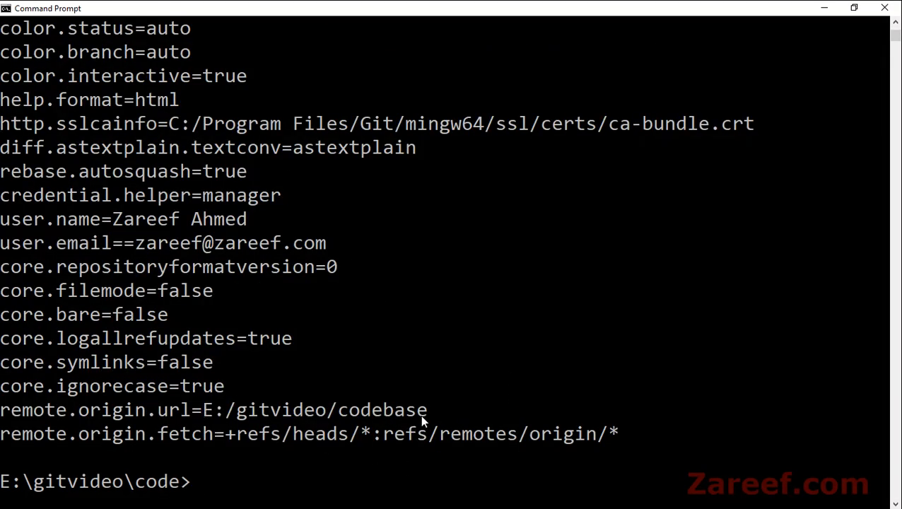
drag(215, 409, 426, 410)
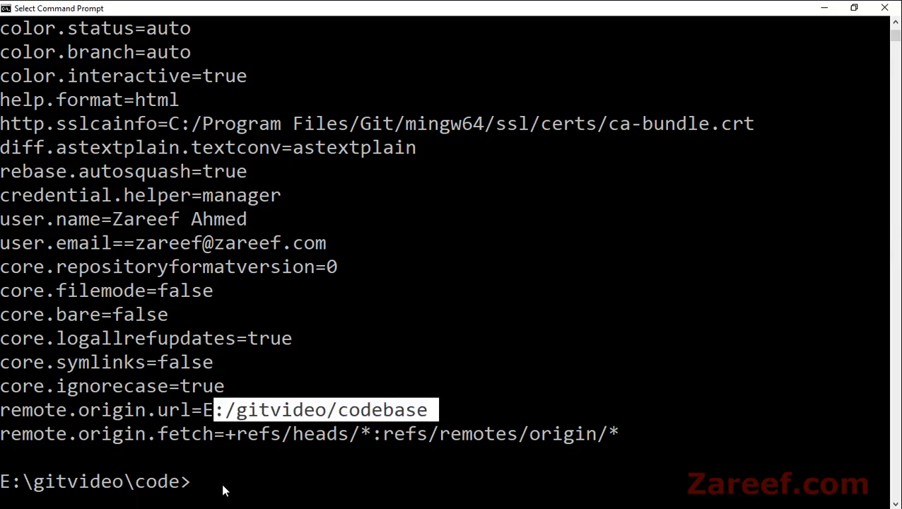
- Pull origin master into the code repository and check git status
text(git pu)
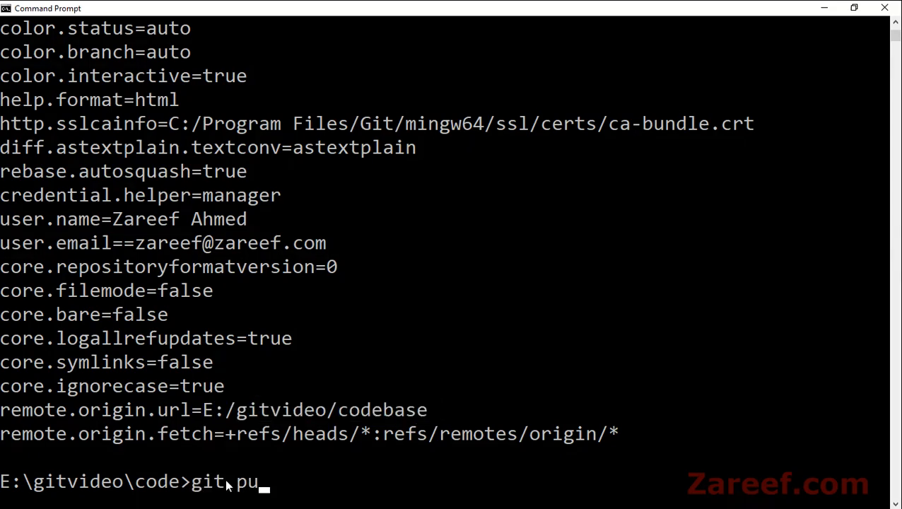
text(ll origi)
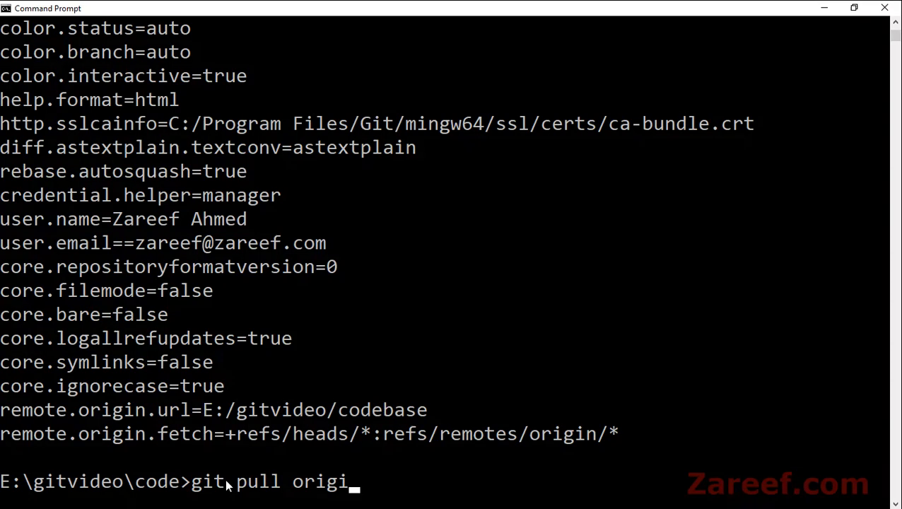
text(n master)
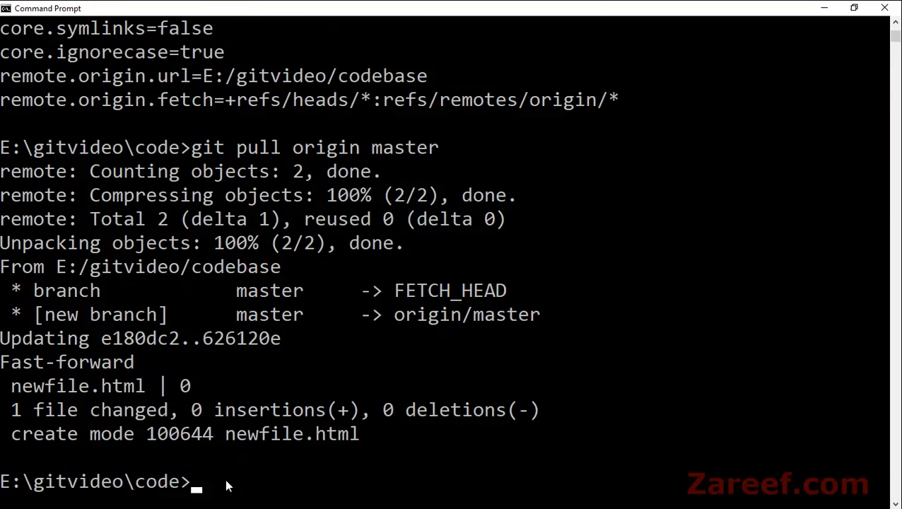
text(git)
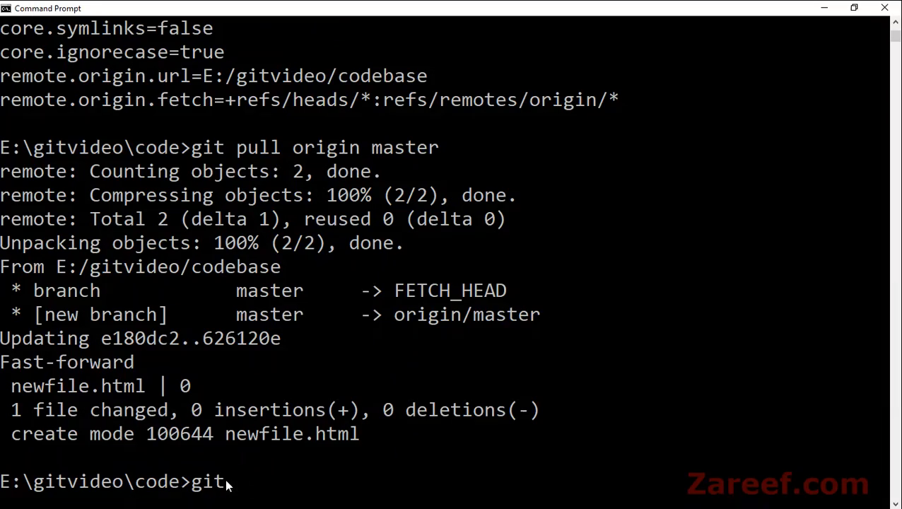
text(status)
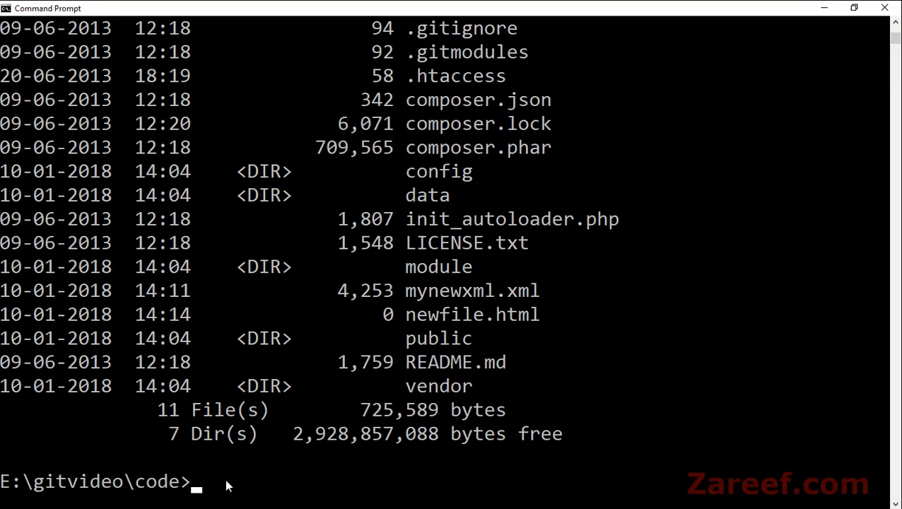
- Check the code folder listing in the console for newfile.html
double_click(418, 314)
text(cd ..)
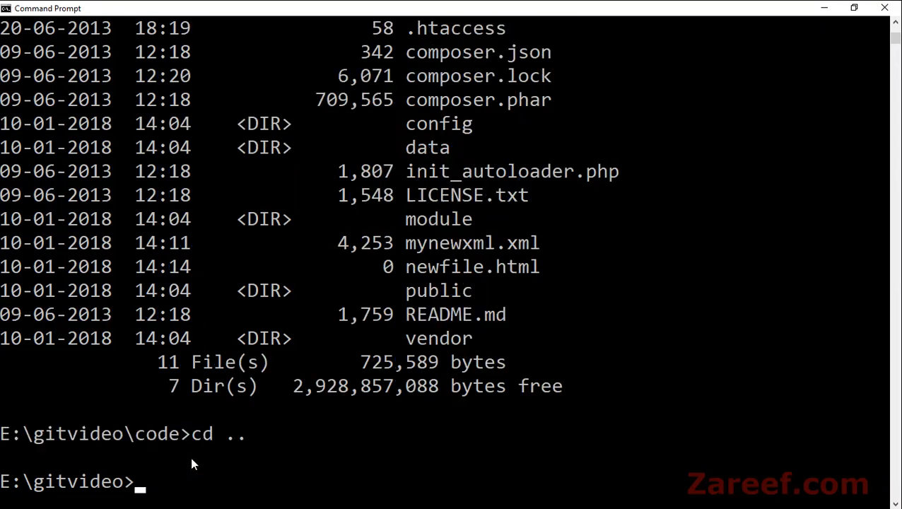
text(re)
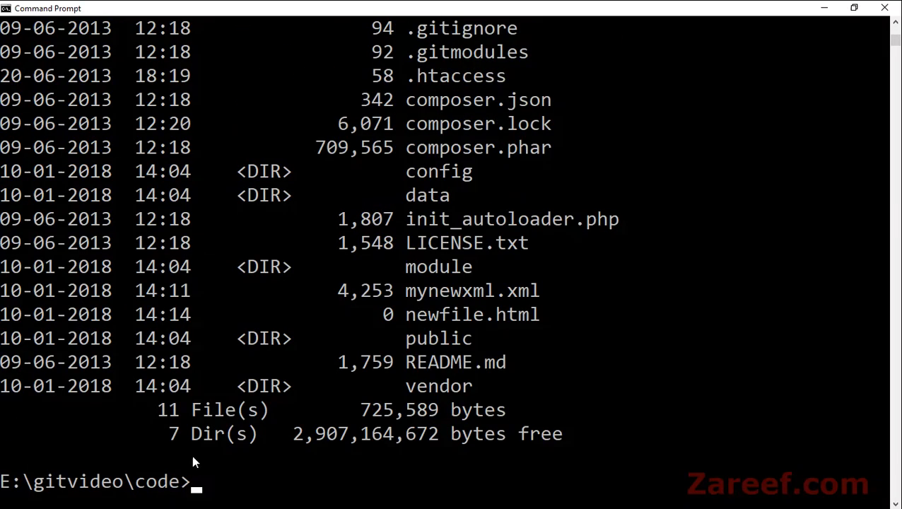
double_click(472, 314)
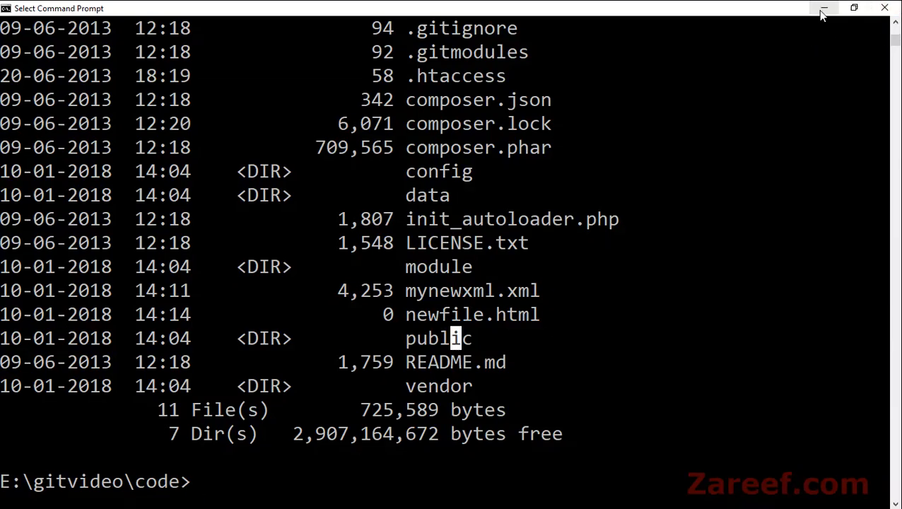
- Open restore.bat in Notepad++ from File Explorer
click(823, 7)
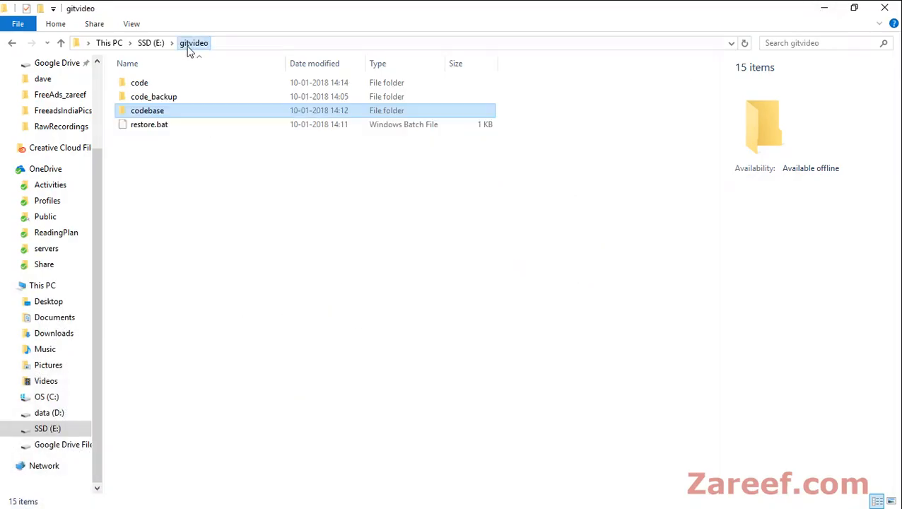
right_click(149, 124)
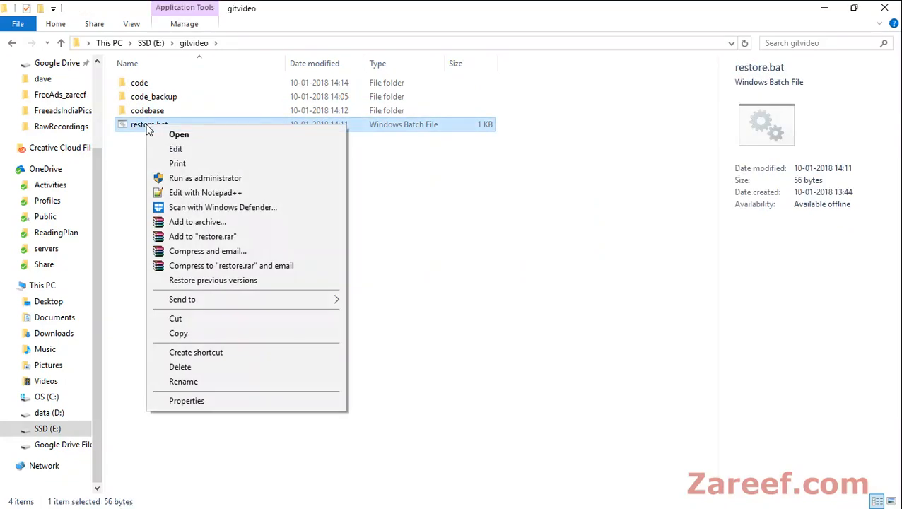
click(205, 193)
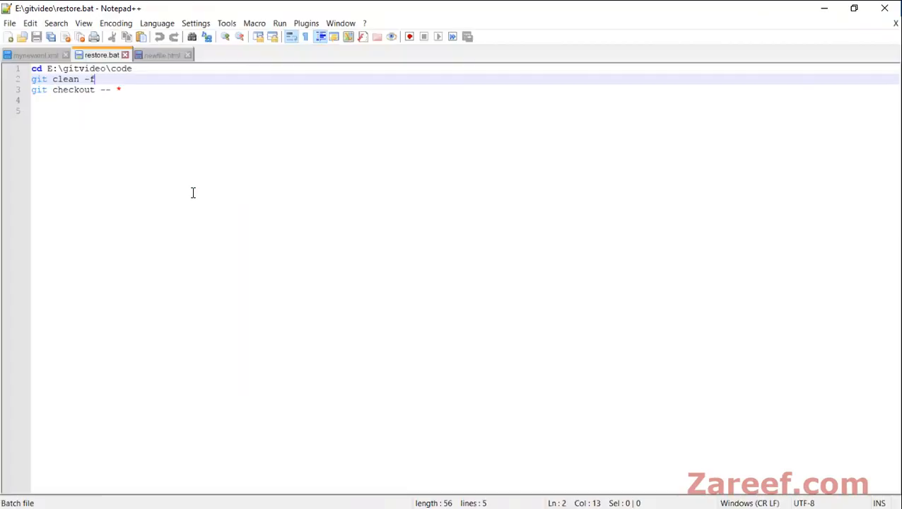
- Append 'git pull origin master' as restore.bat's fourth line and save
click(122, 89)
text(git)
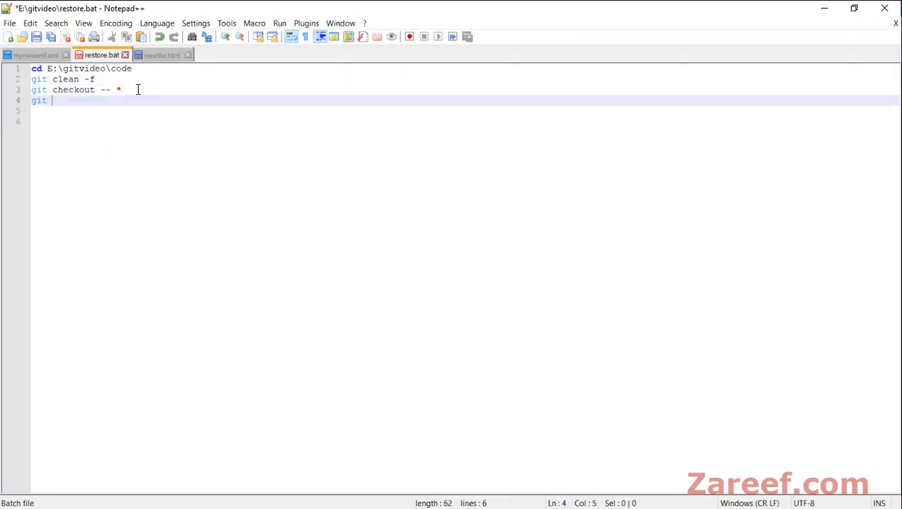
text(pull origin)
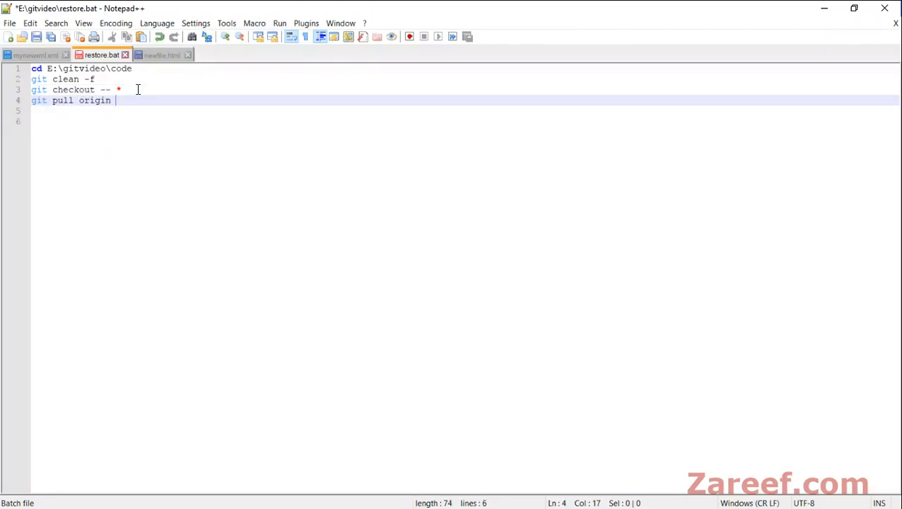
text(mast)
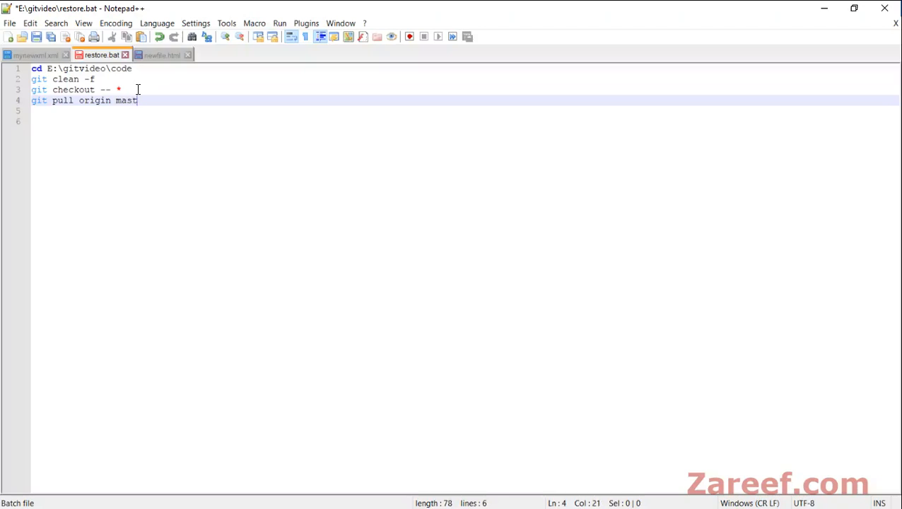
text(er)
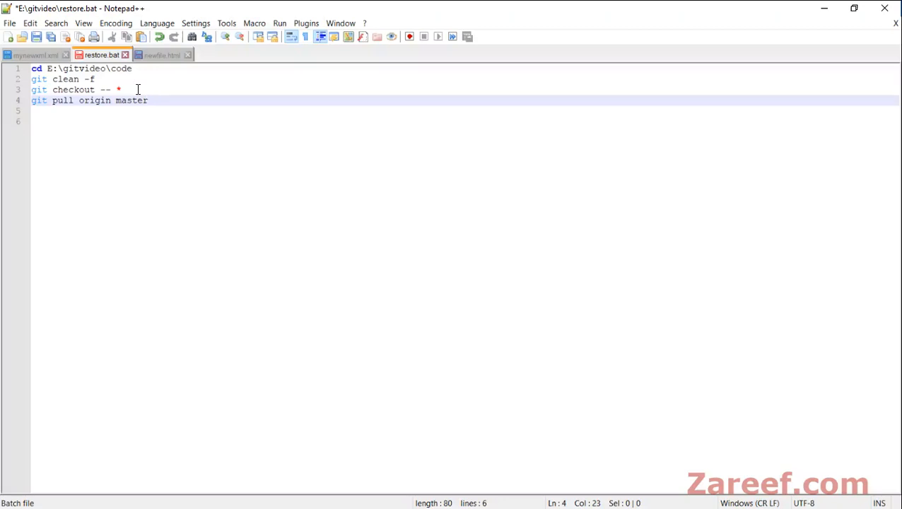
key(ctrl+s)
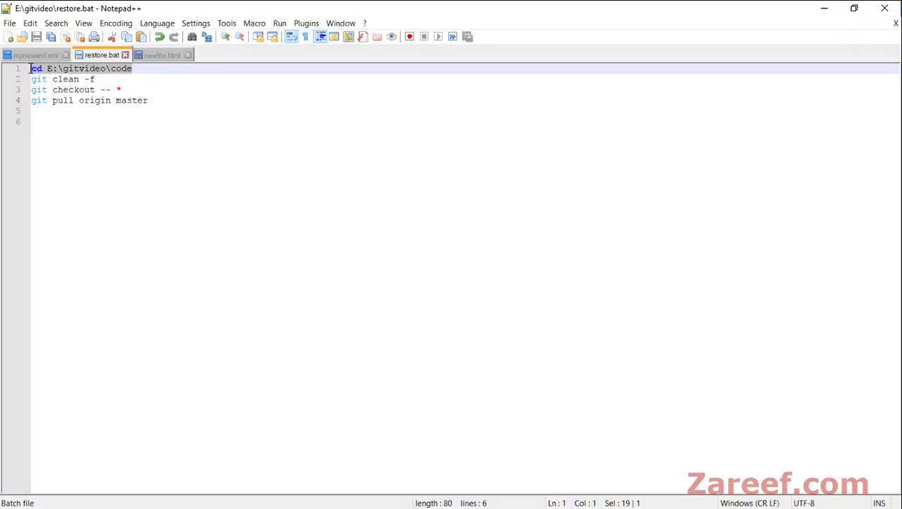
click(70, 121)
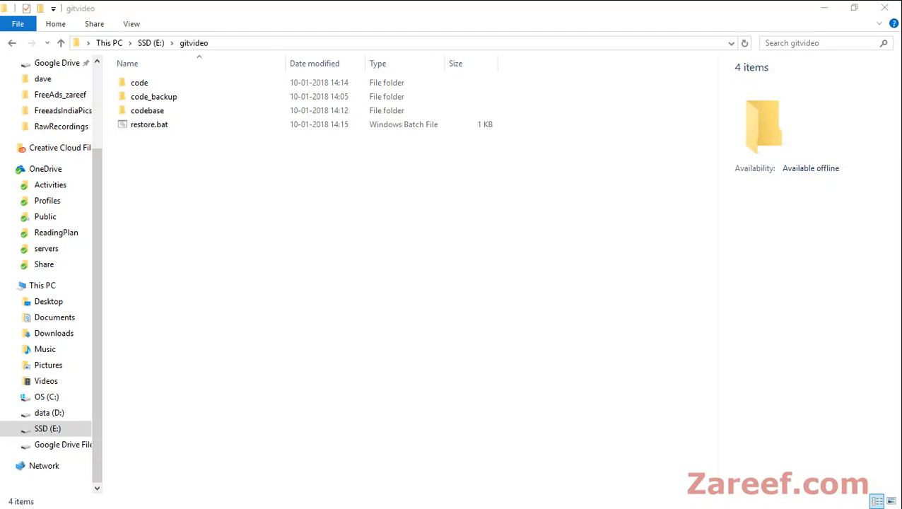
mouse_move(197, 235)
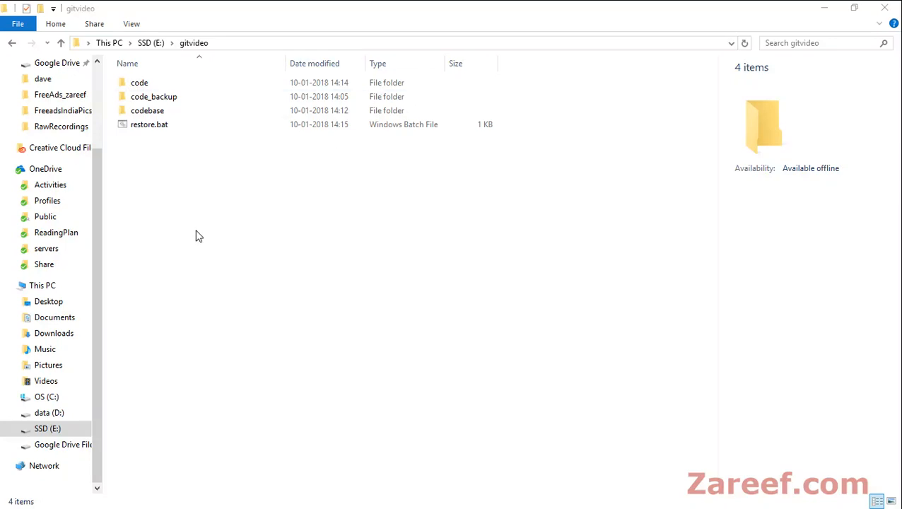
click(149, 125)
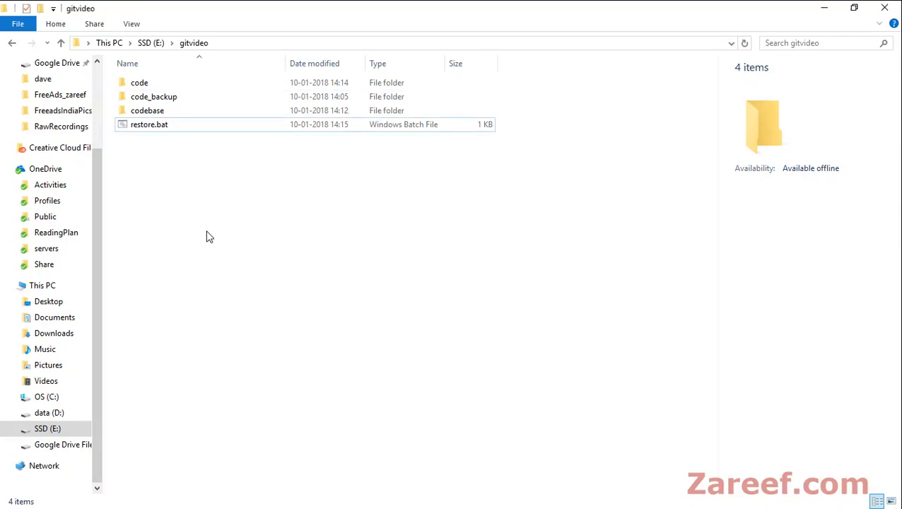